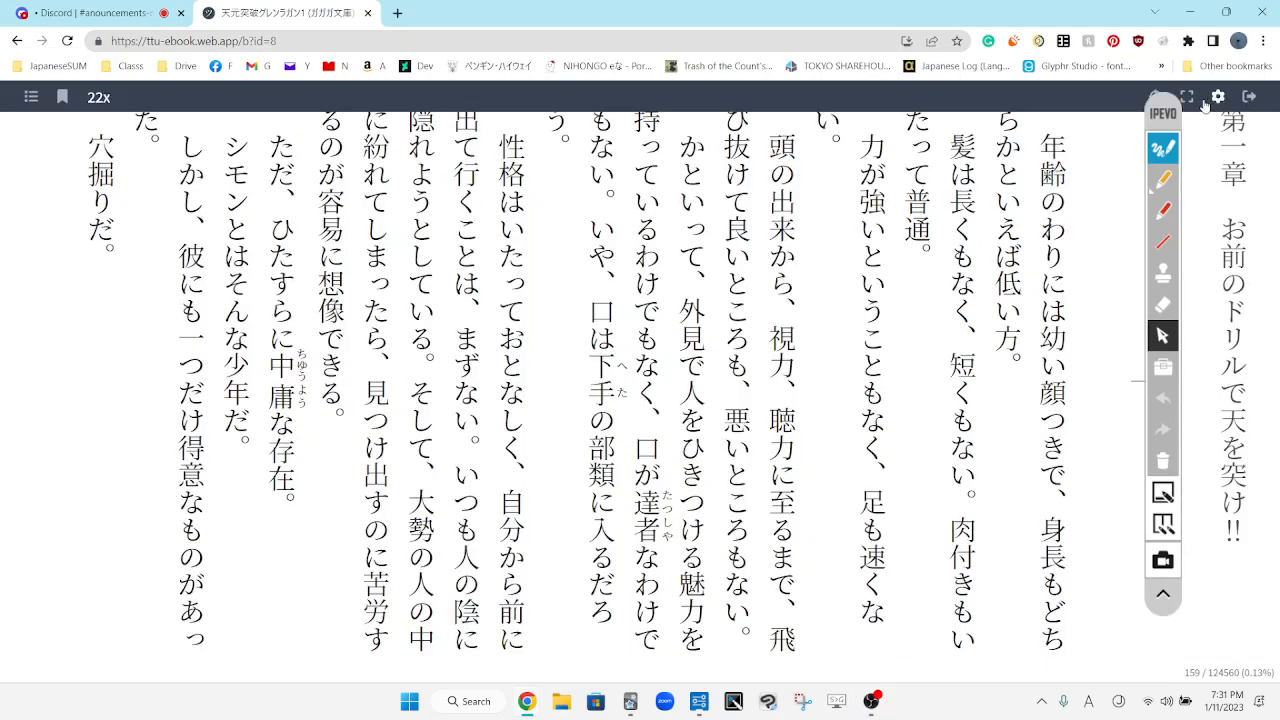
# Go full screen and bracket the chapter's first sentence about his young face in orange.
pyautogui.click(1187, 96)
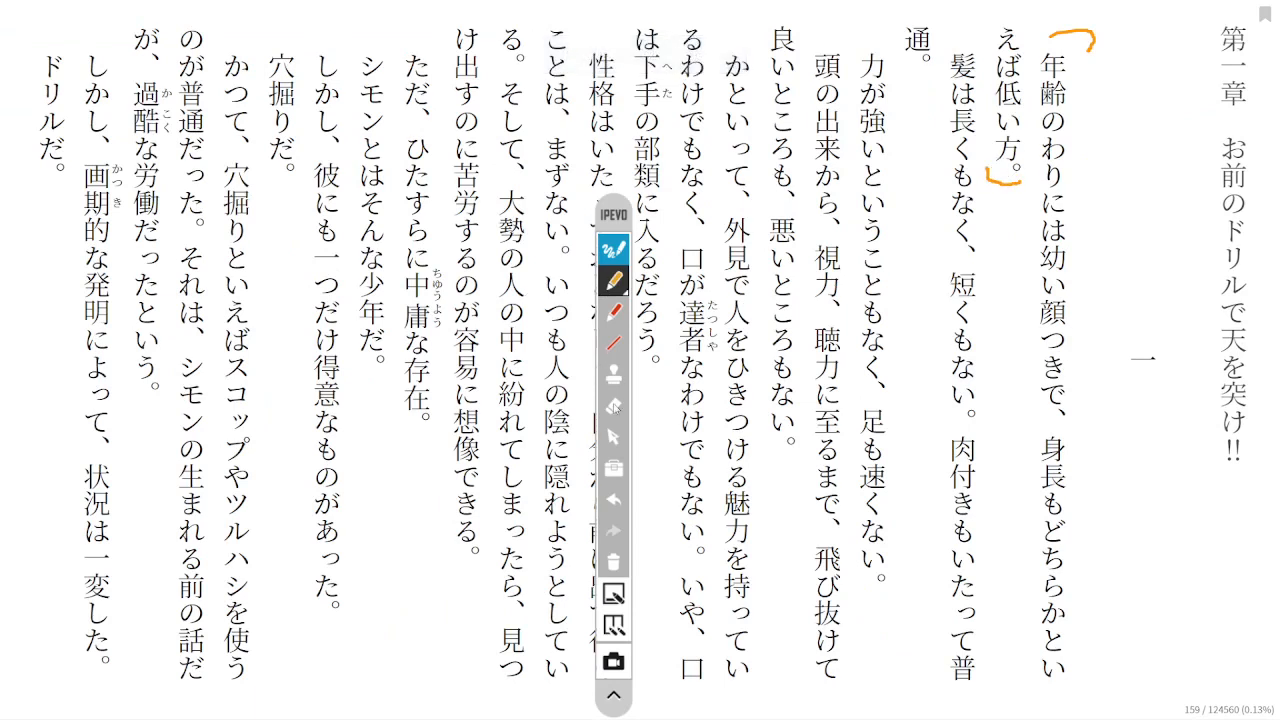
pyautogui.click(613, 437)
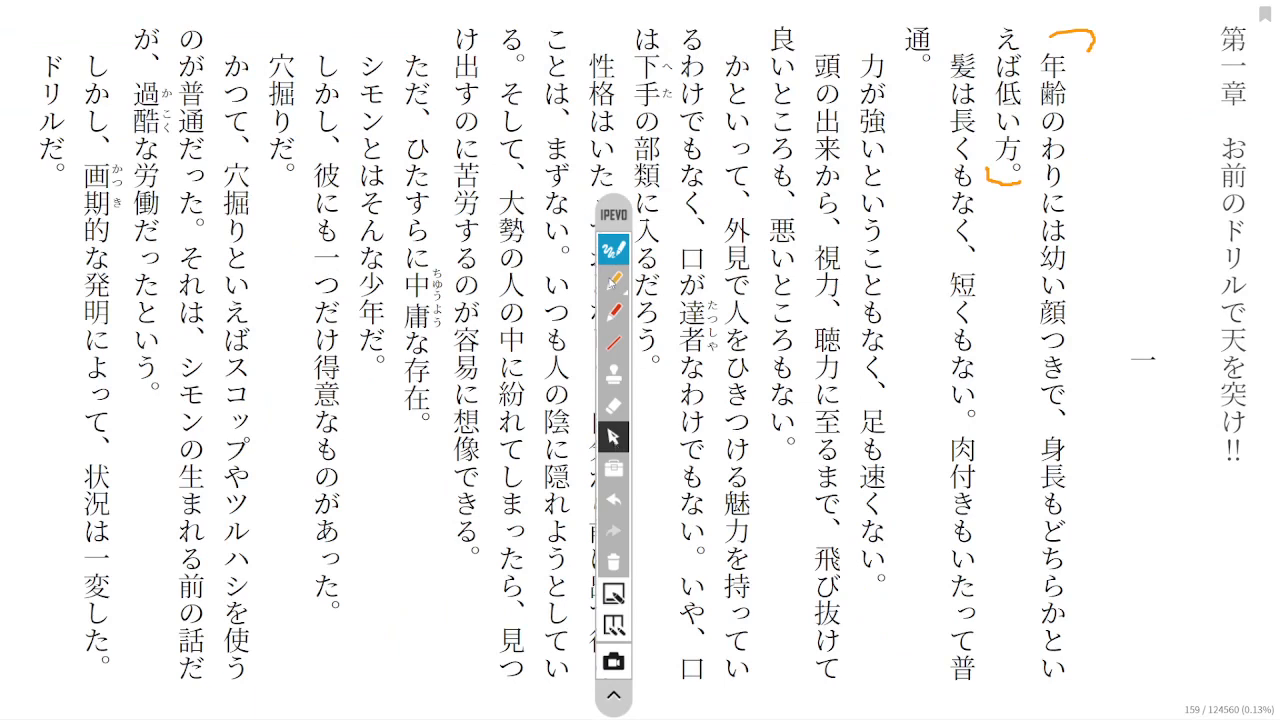
pyautogui.click(613, 311)
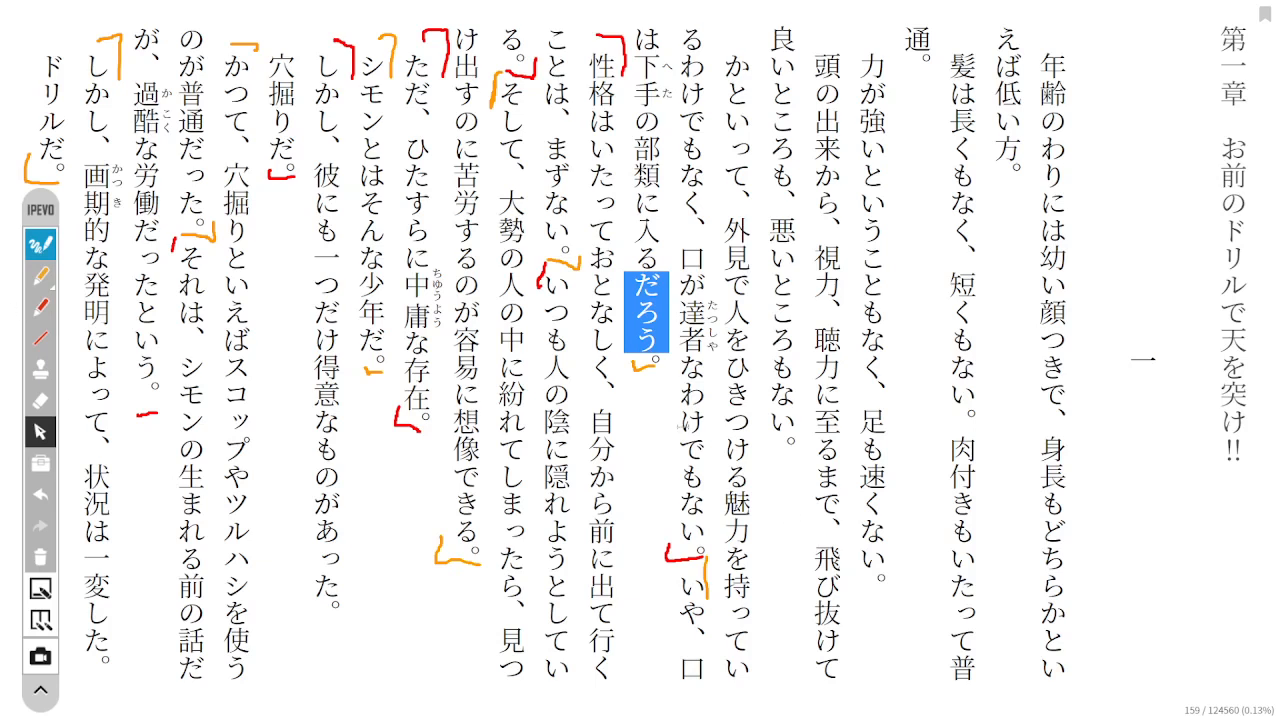
# Clear the highlight on だろう so the lookup for 陰に can be shown.
pyautogui.click(548, 440)
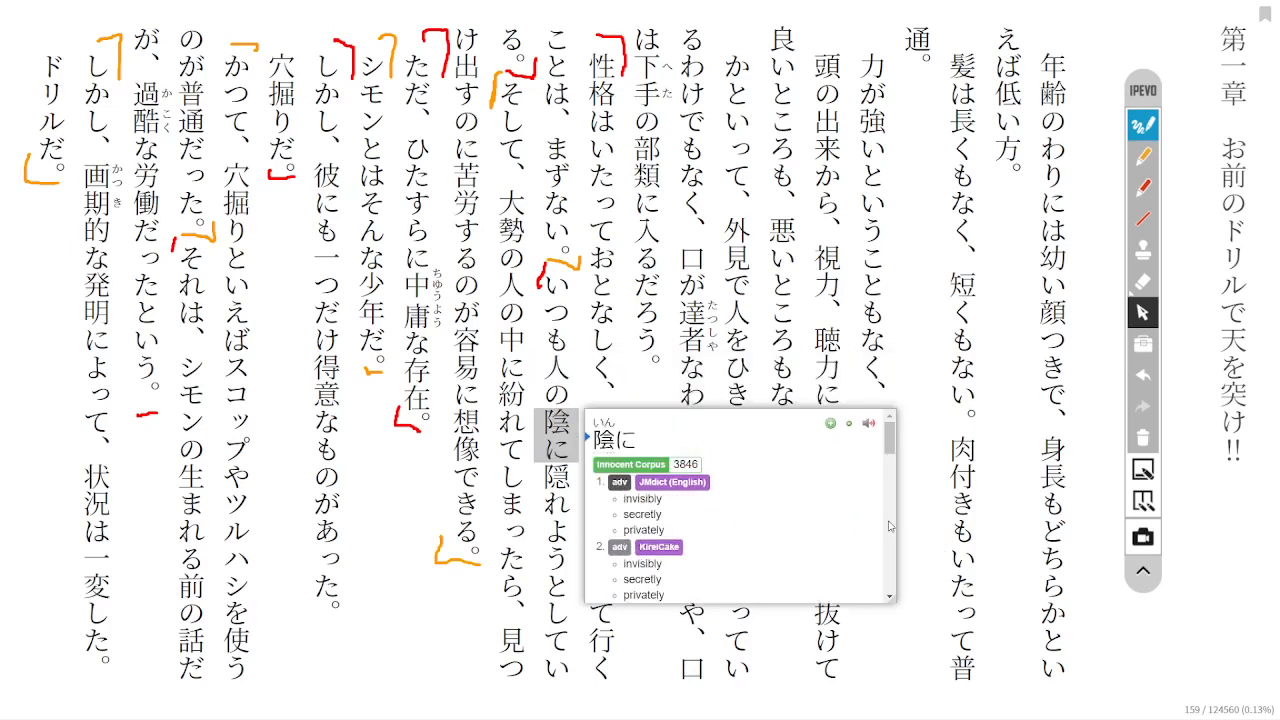
# Mark the 陰 dictionary entry with a short red pen stroke and scroll through its senses.
pyautogui.scroll(-3)
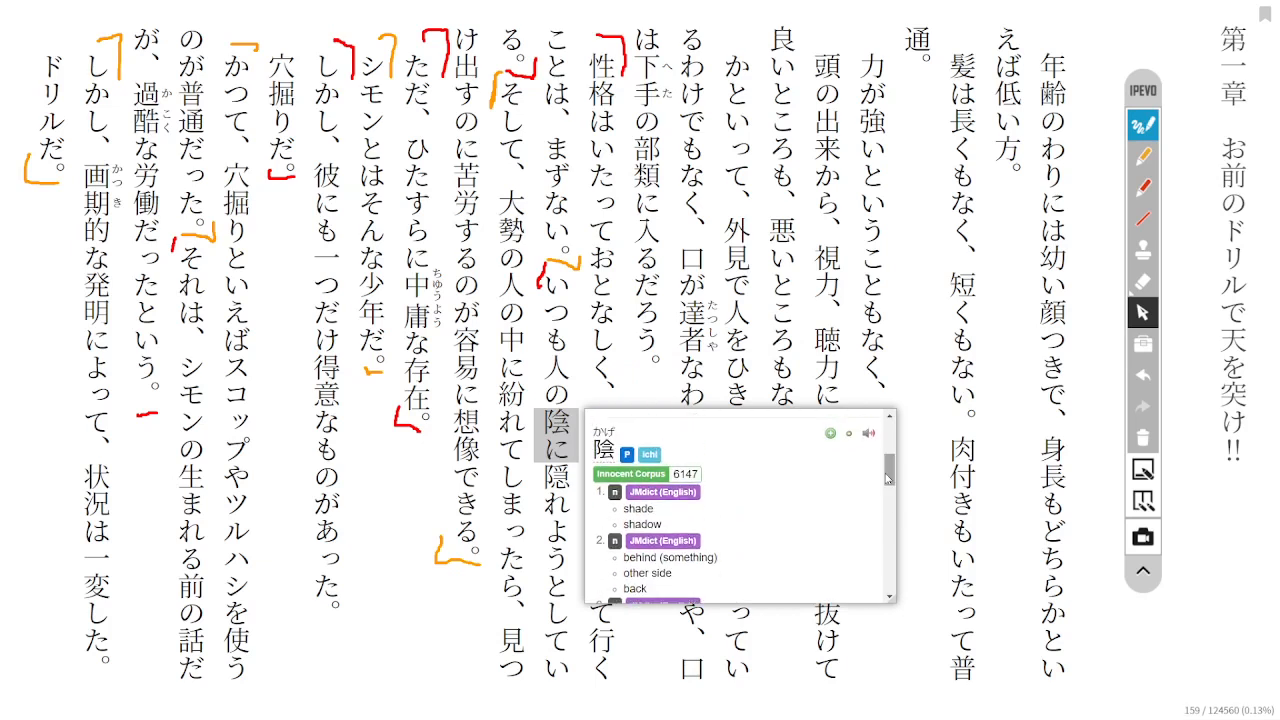
pyautogui.click(1142, 187)
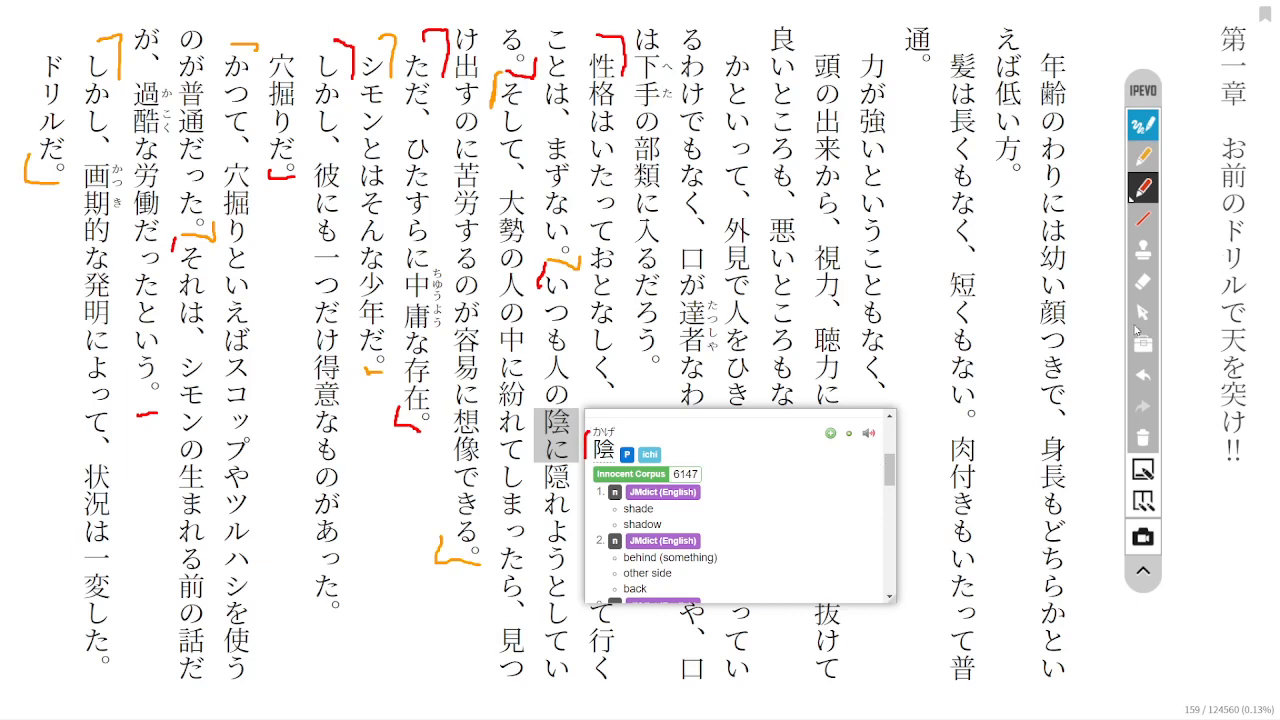
pyautogui.click(1142, 313)
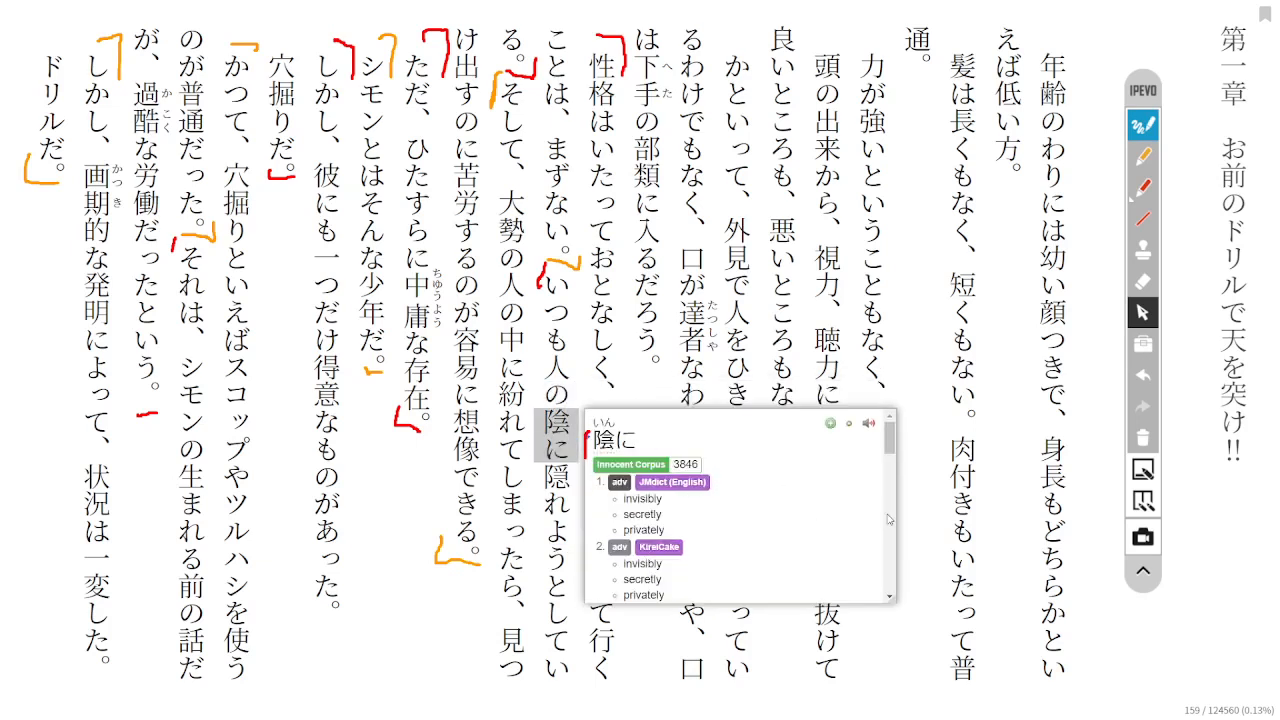
pyautogui.moveTo(888, 519)
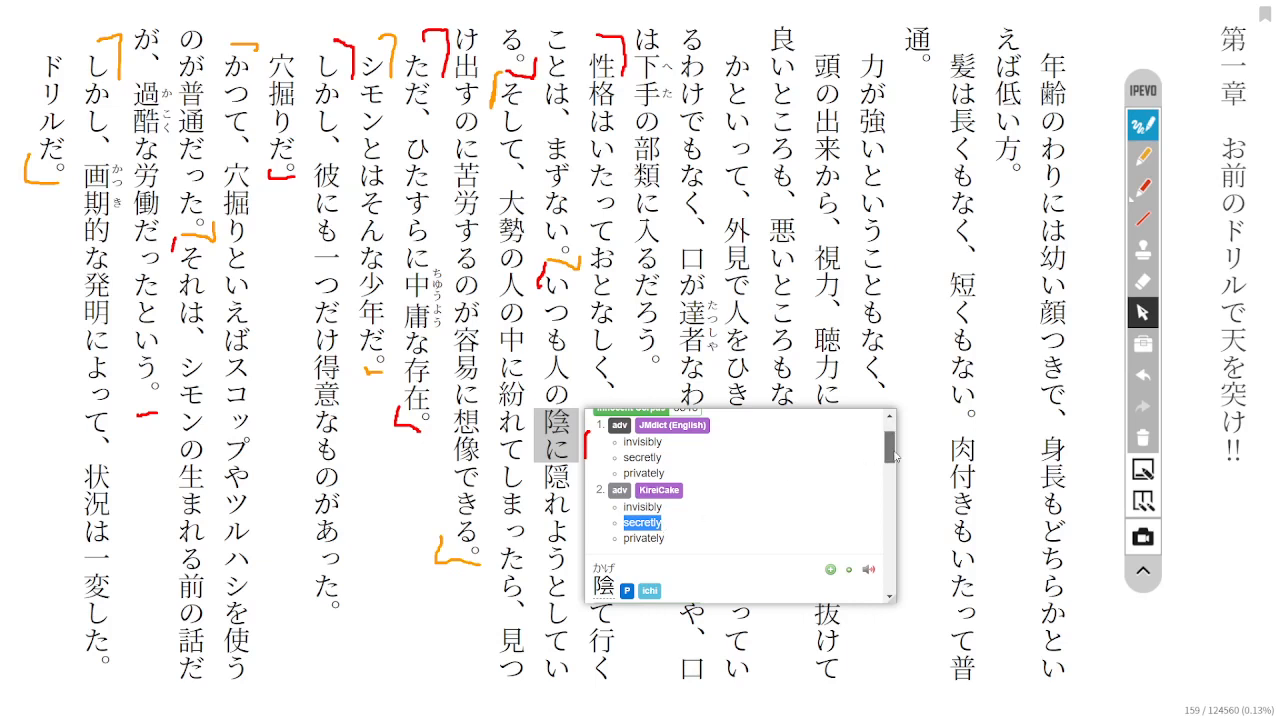
pyautogui.scroll(-3)
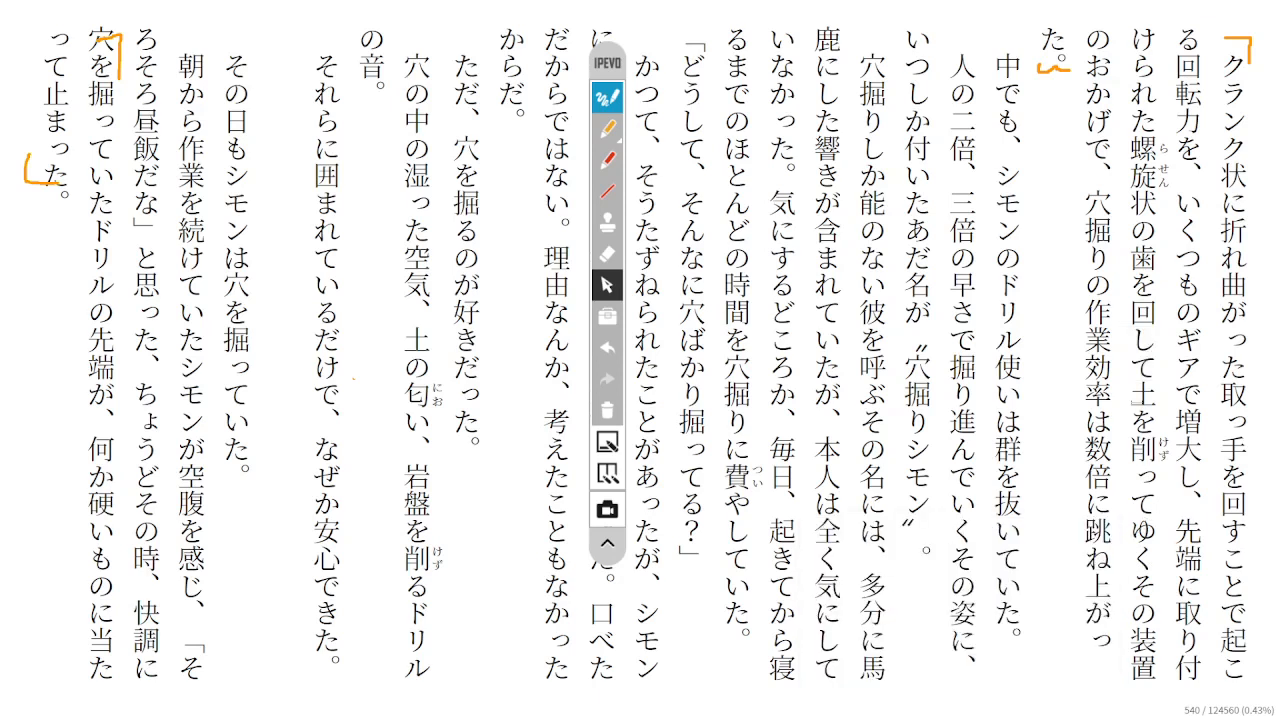
pyautogui.doubleClick(1137, 350)
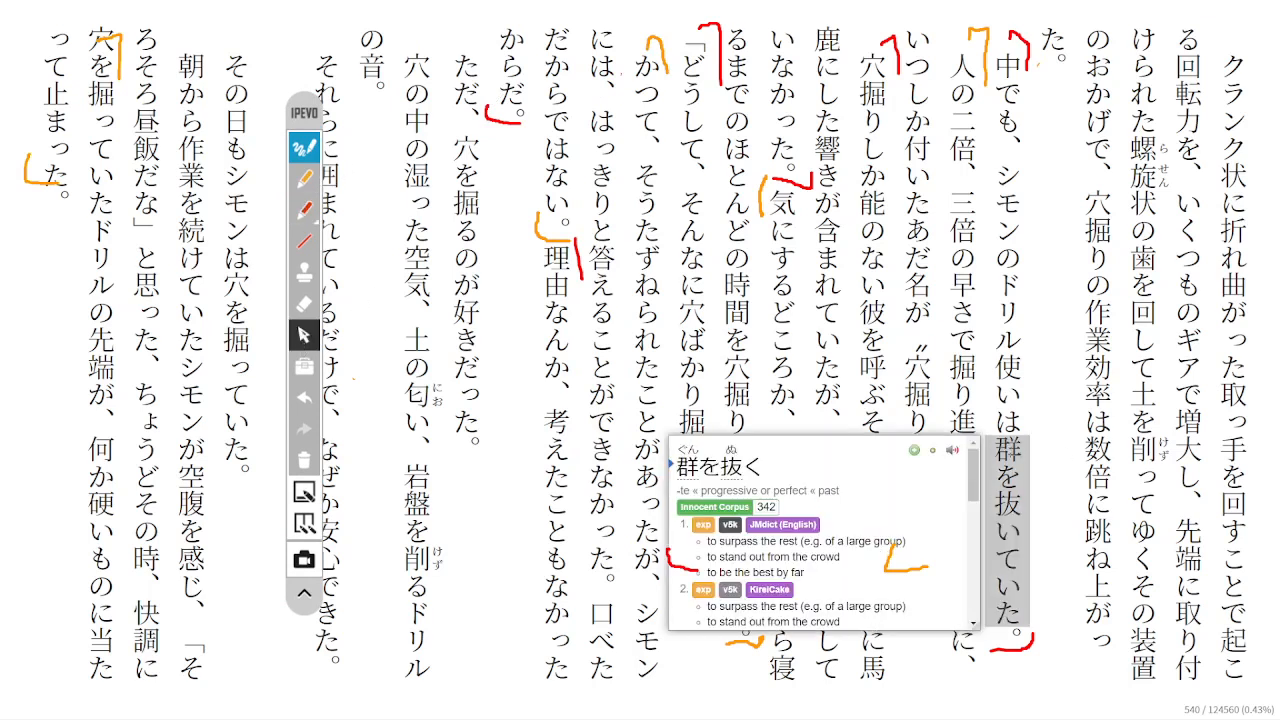
pyautogui.moveTo(1030, 465)
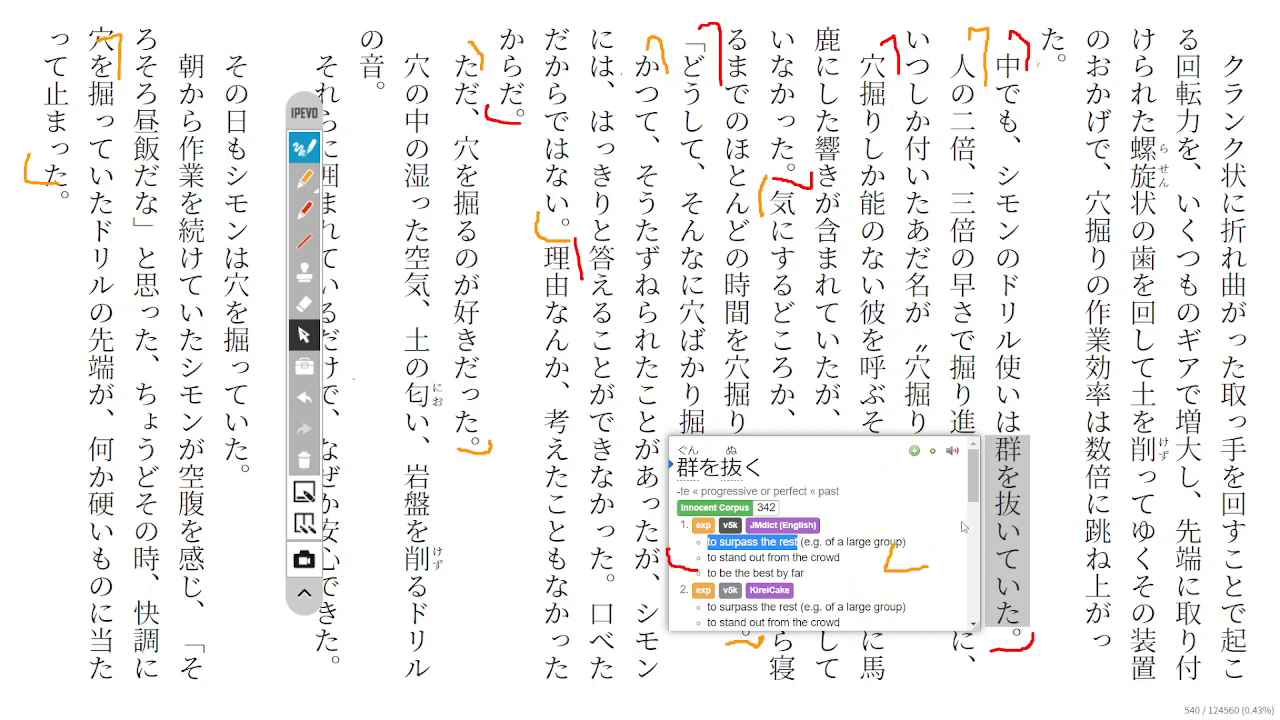
pyautogui.moveTo(960, 524)
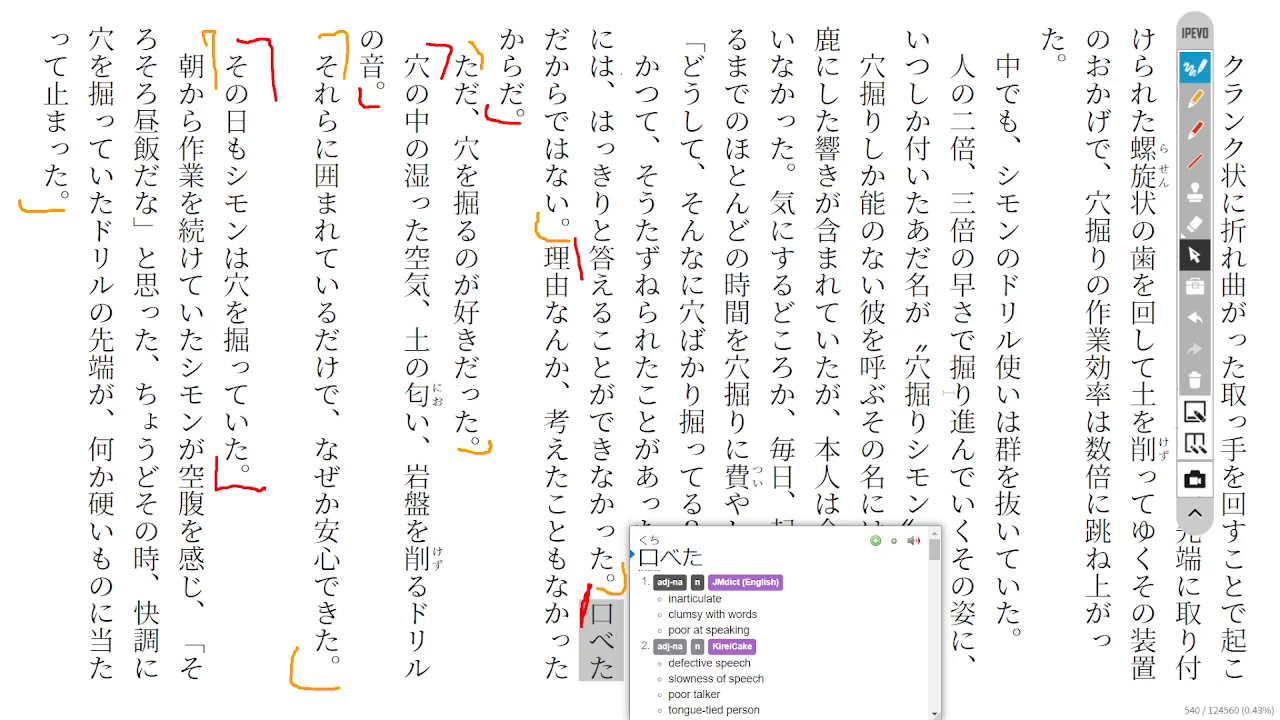
# Erase the stray red stroke beside 口べた with the eraser.
pyautogui.click(1194, 224)
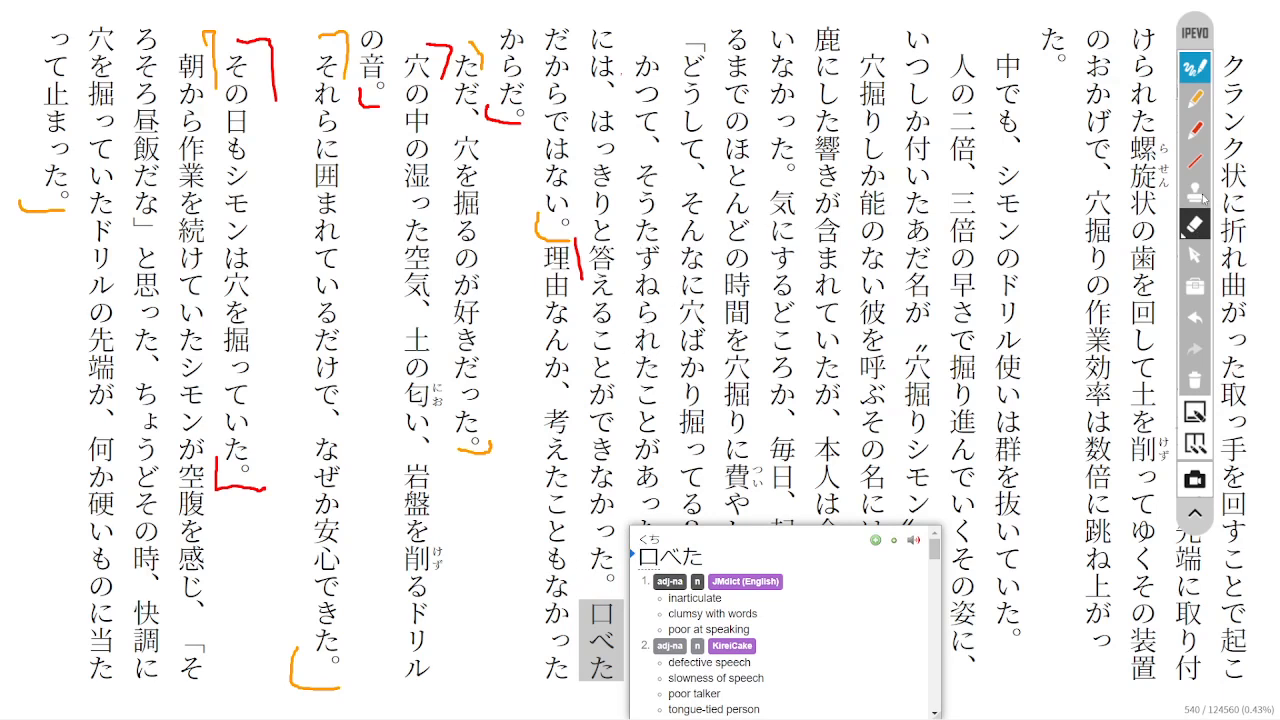
pyautogui.click(1194, 256)
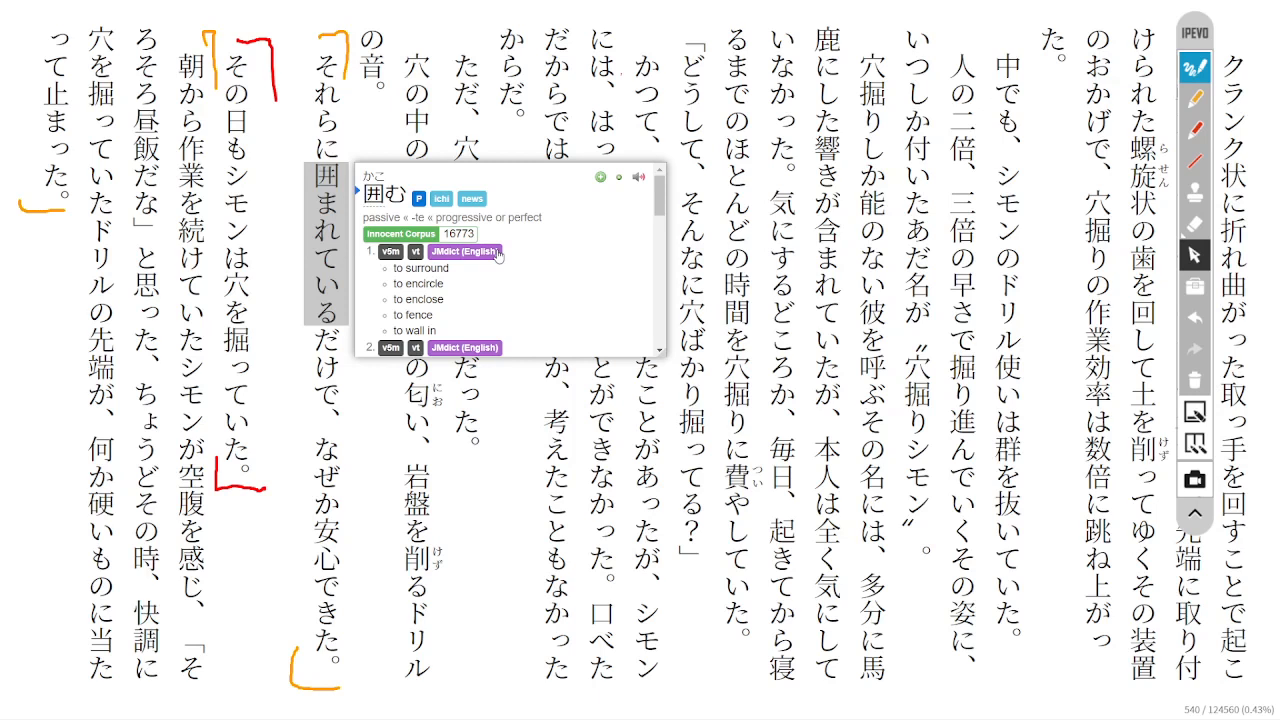
pyautogui.moveTo(498, 256)
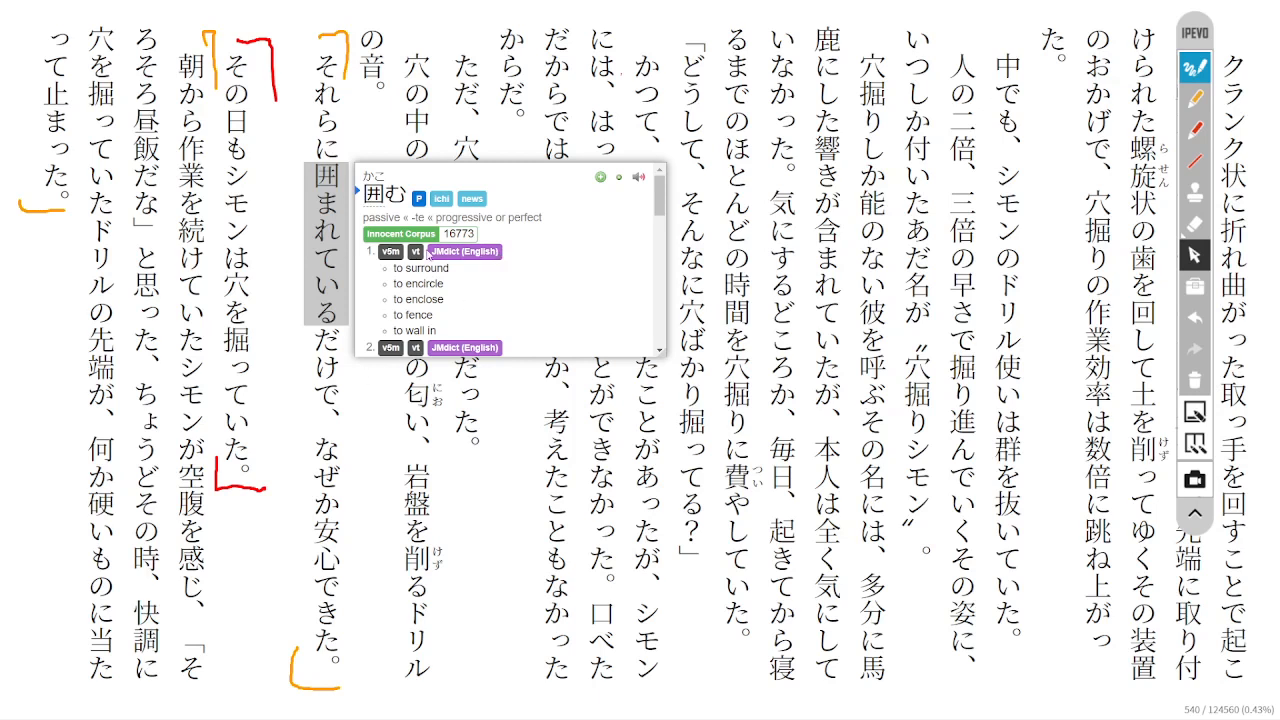
pyautogui.moveTo(427, 255)
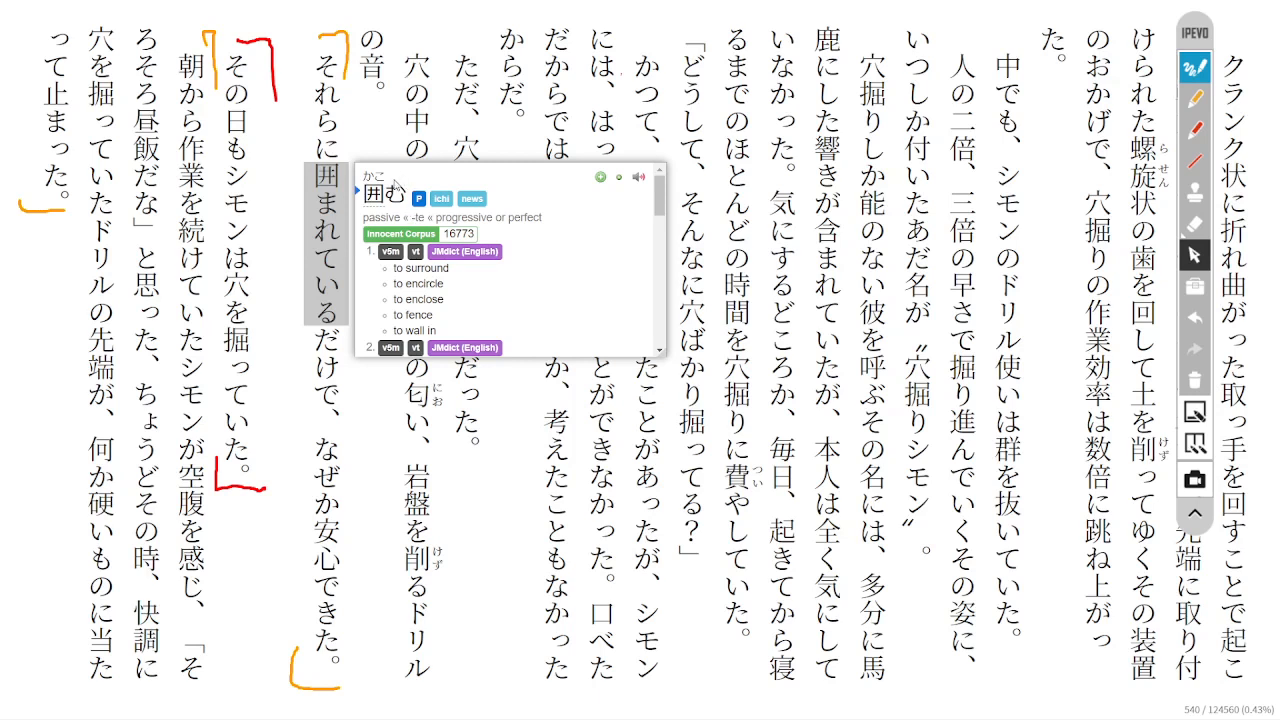
pyautogui.moveTo(395, 415)
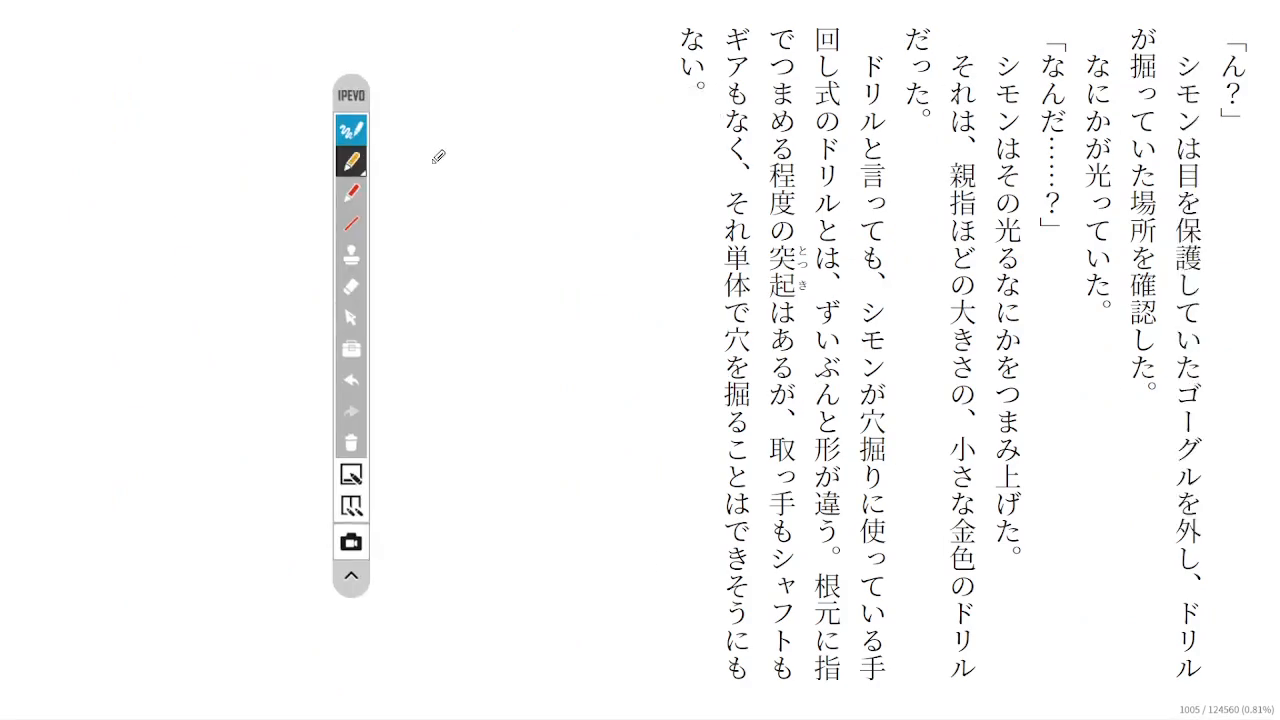
pyautogui.click(351, 317)
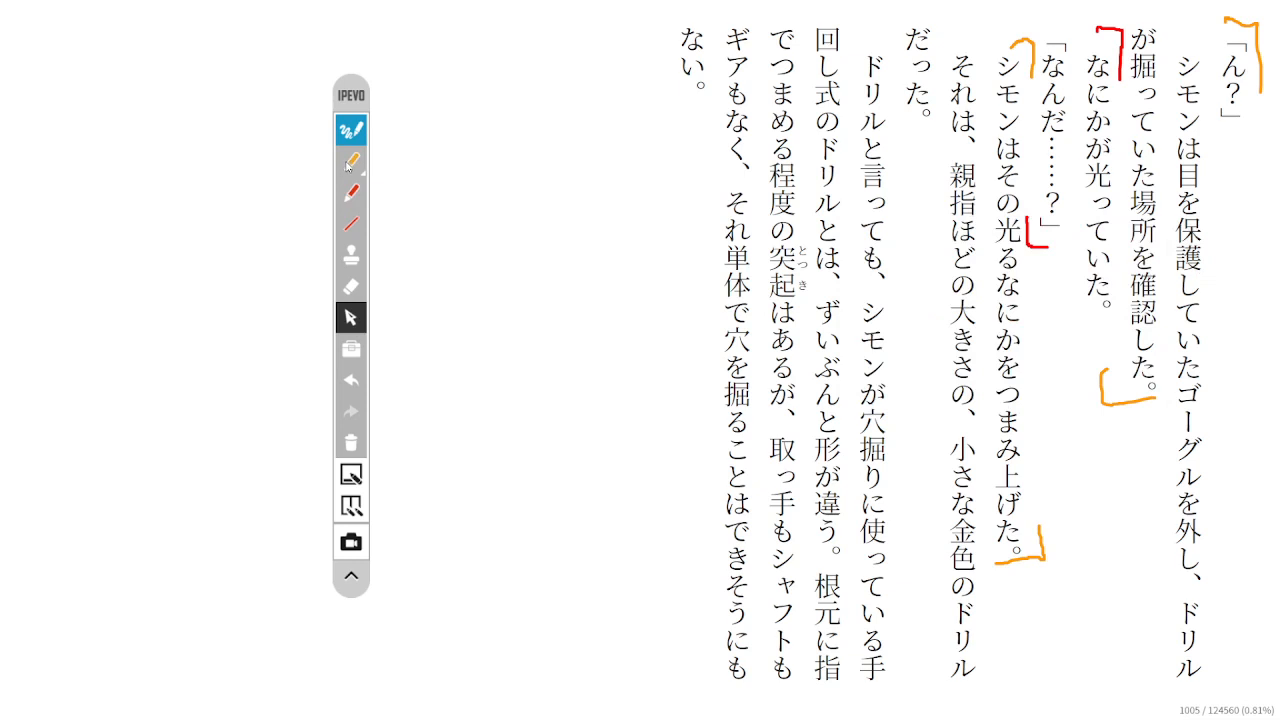
# Bracket the drill-description sentences in orange and red, then erase the opening orange brackets.
pyautogui.click(351, 192)
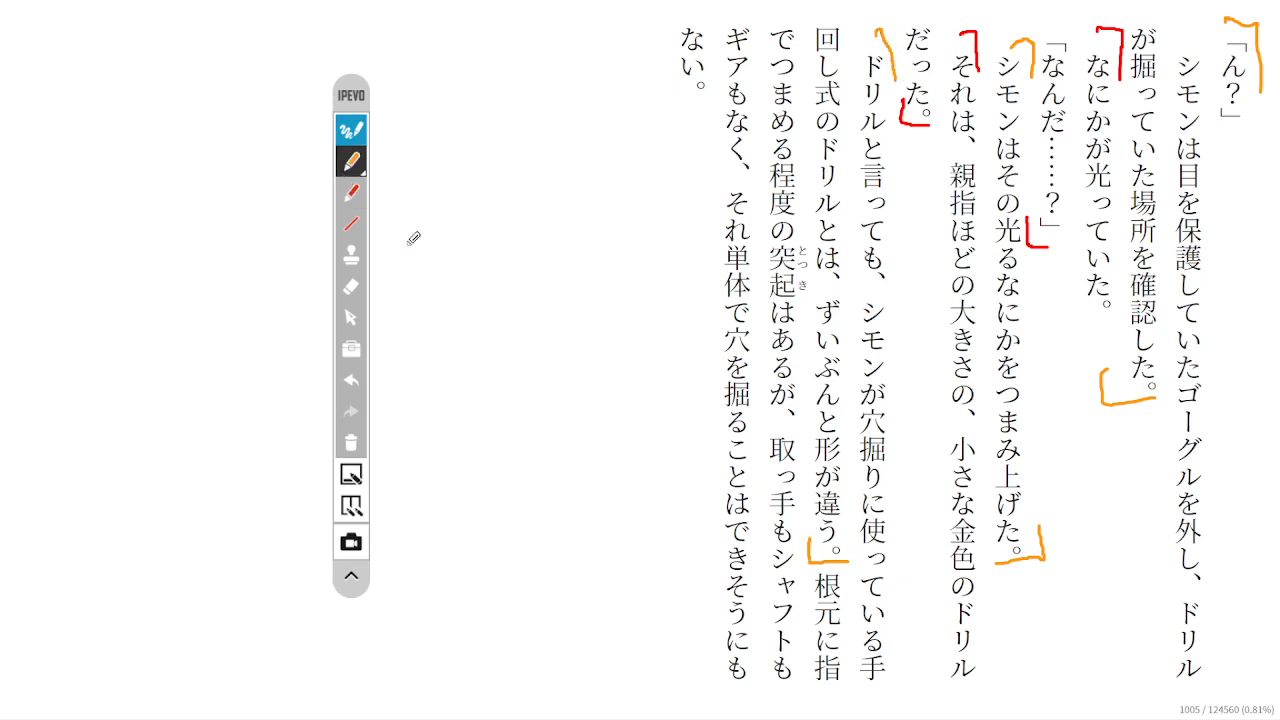
pyautogui.click(351, 192)
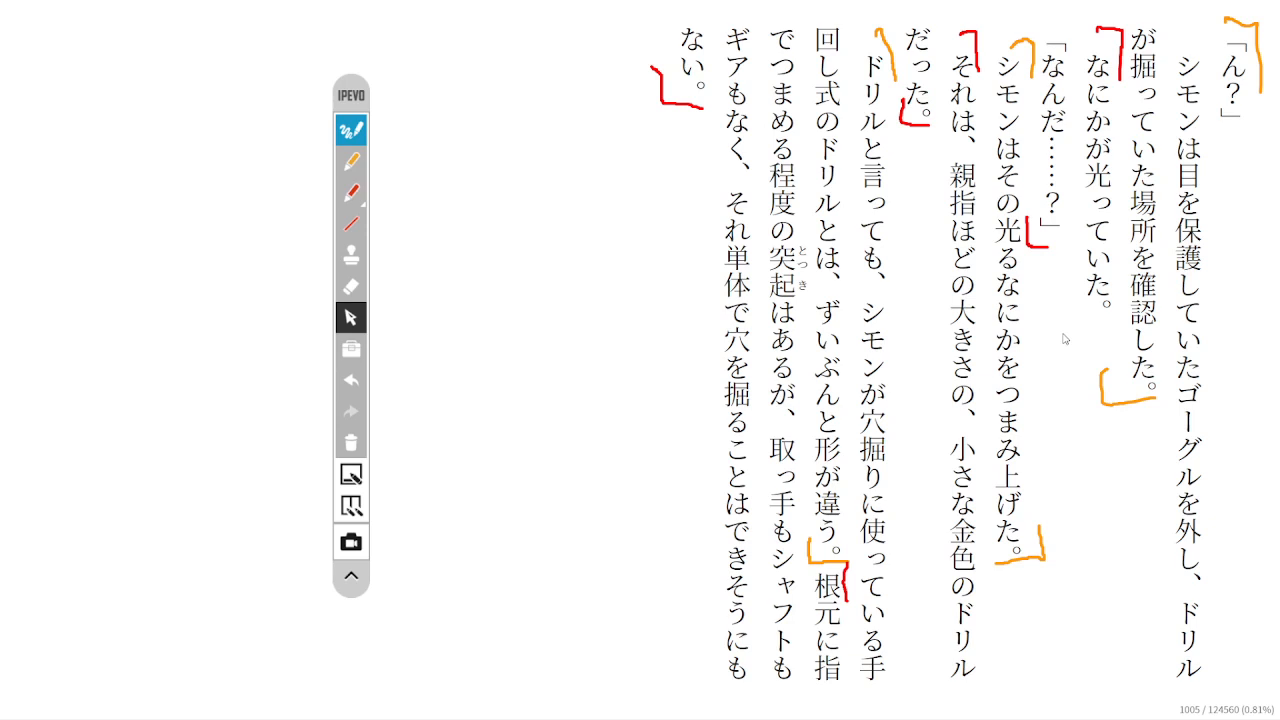
pyautogui.click(351, 287)
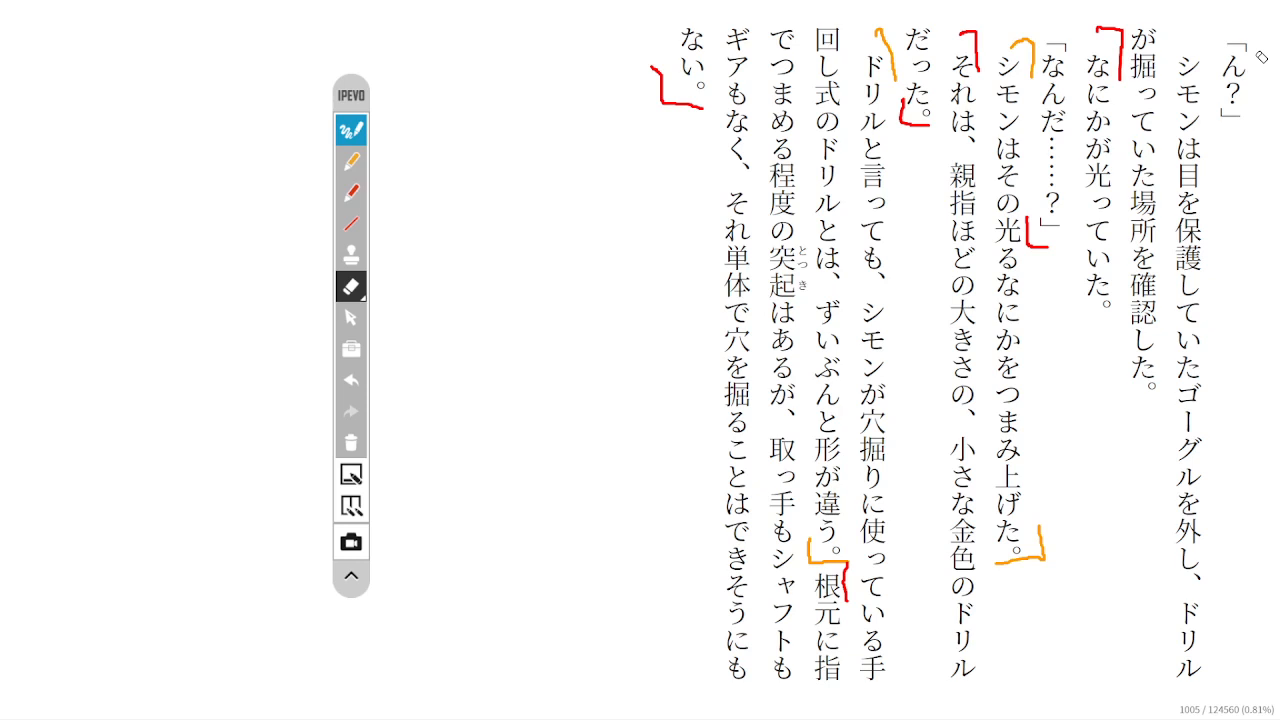
# Erase the red brackets beside なにかが光っていた and 「なんだ……?」.
pyautogui.click(351, 317)
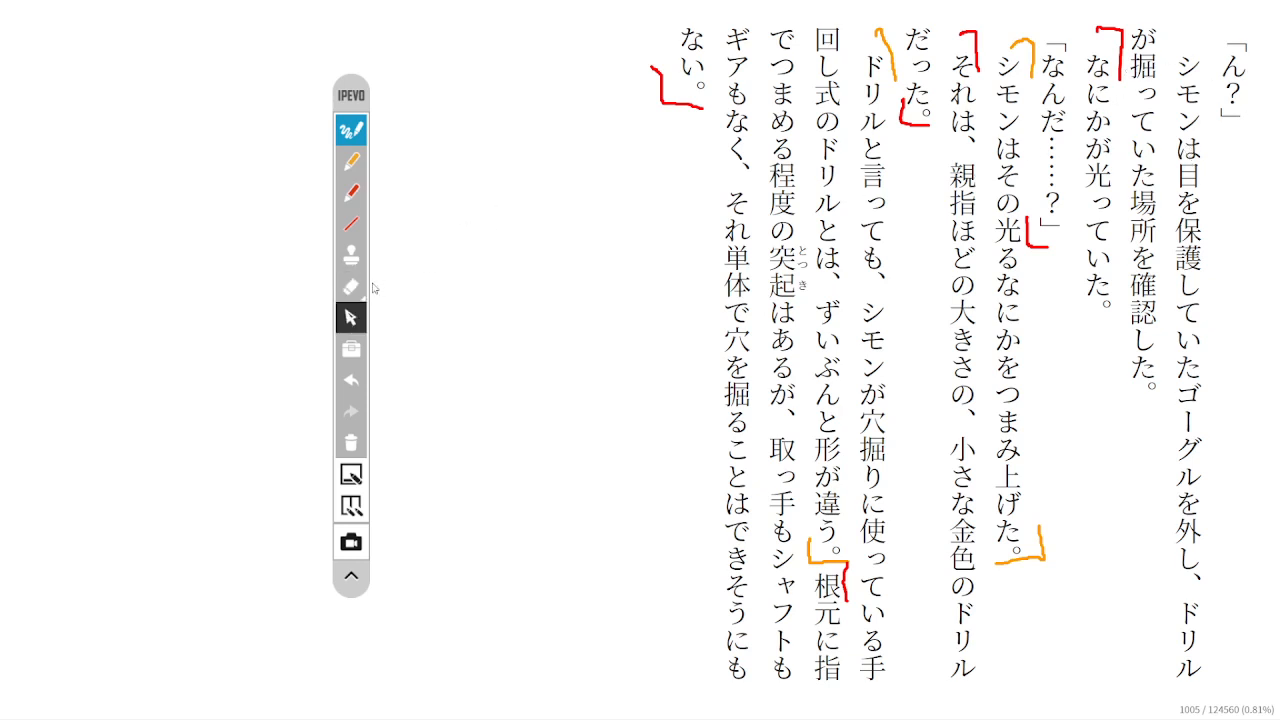
pyautogui.click(351, 287)
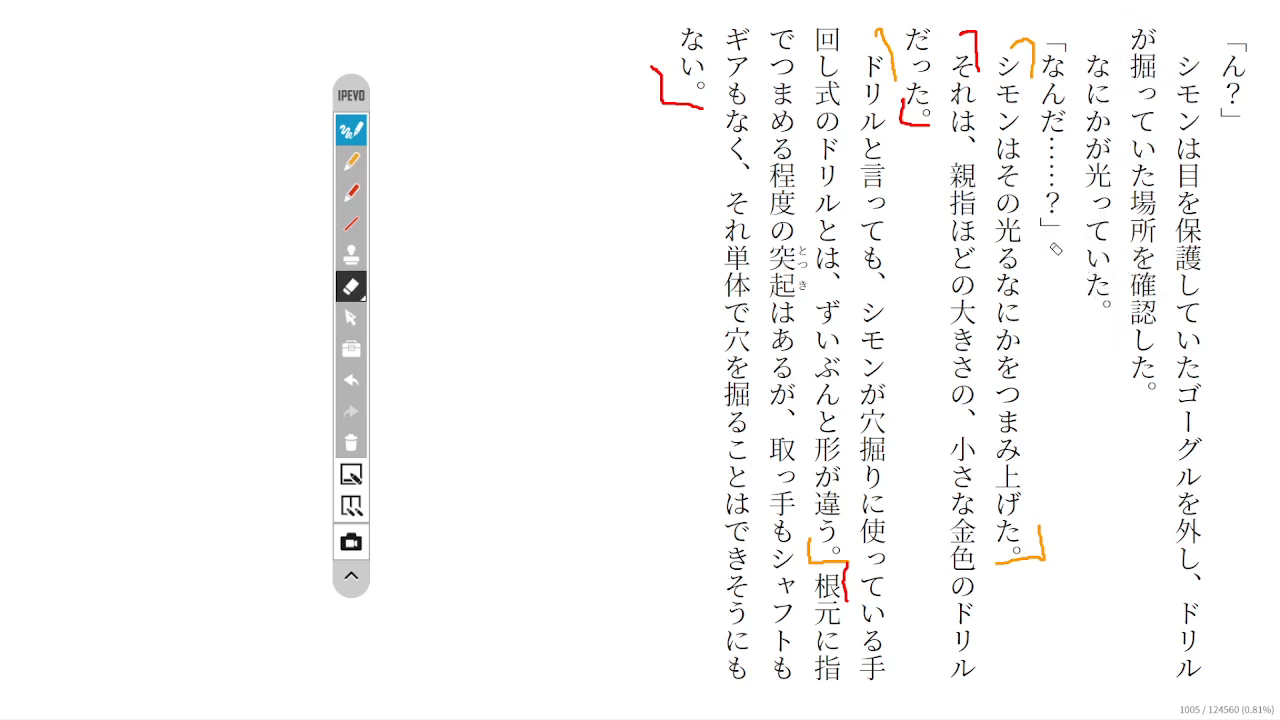
pyautogui.click(351, 317)
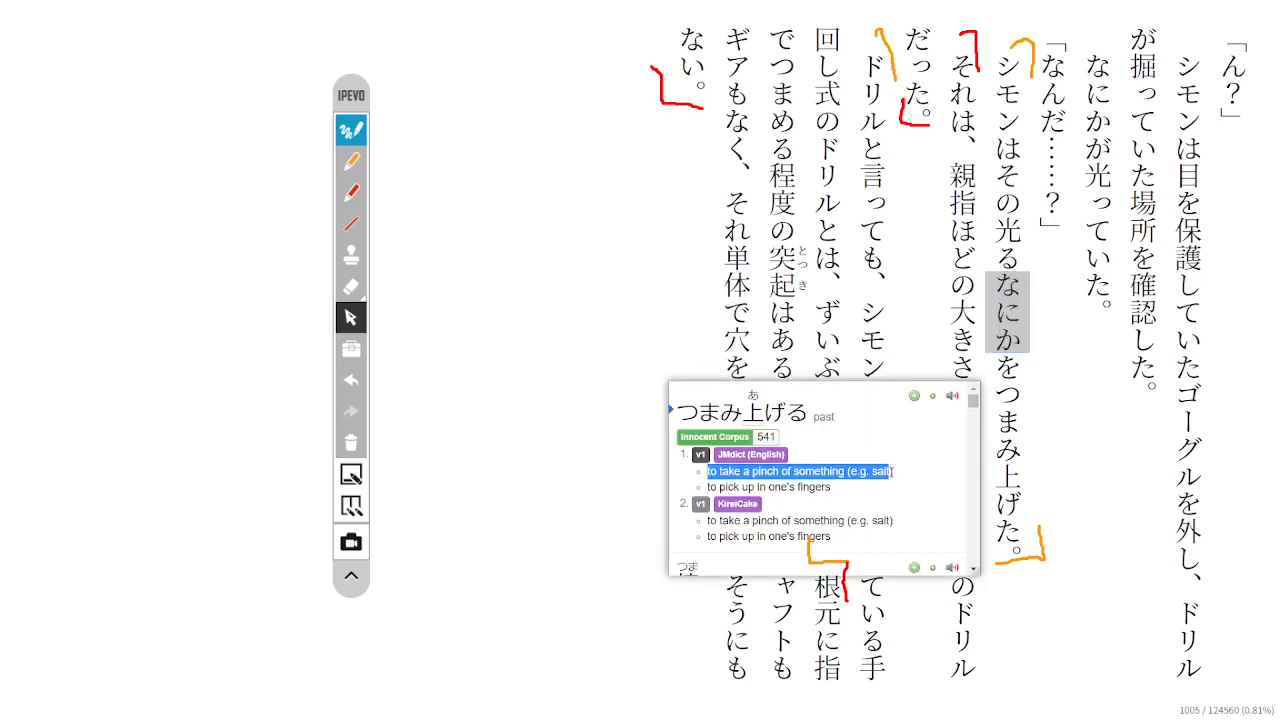
# Box なにかが光っていた and その光るなにか in red with a connecting upward arrow.
pyautogui.click(768, 487)
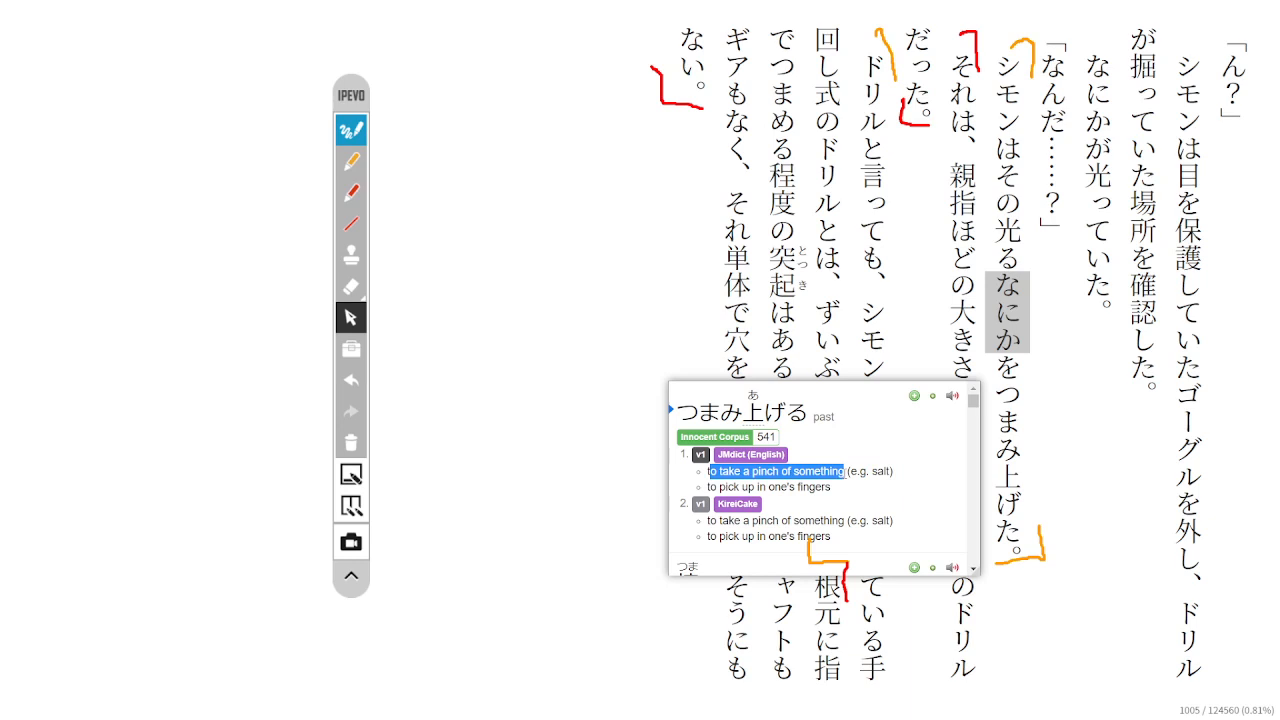
pyautogui.moveTo(328, 192)
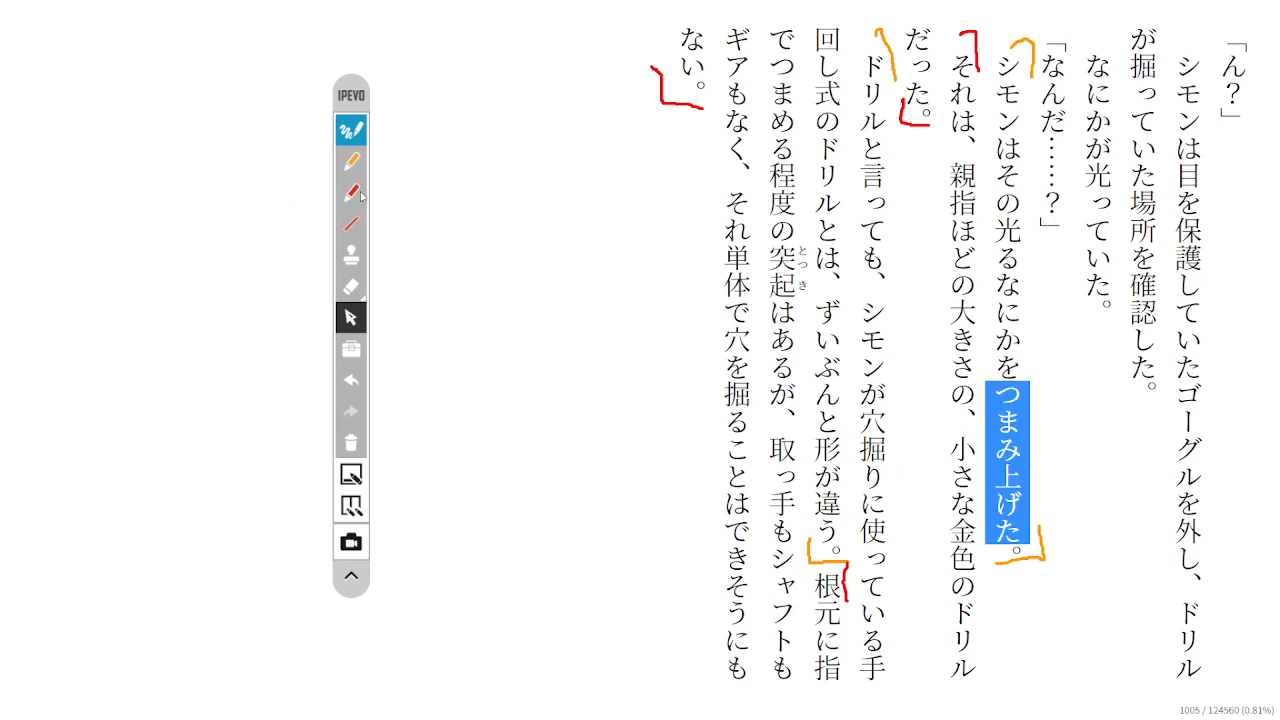
pyautogui.click(351, 192)
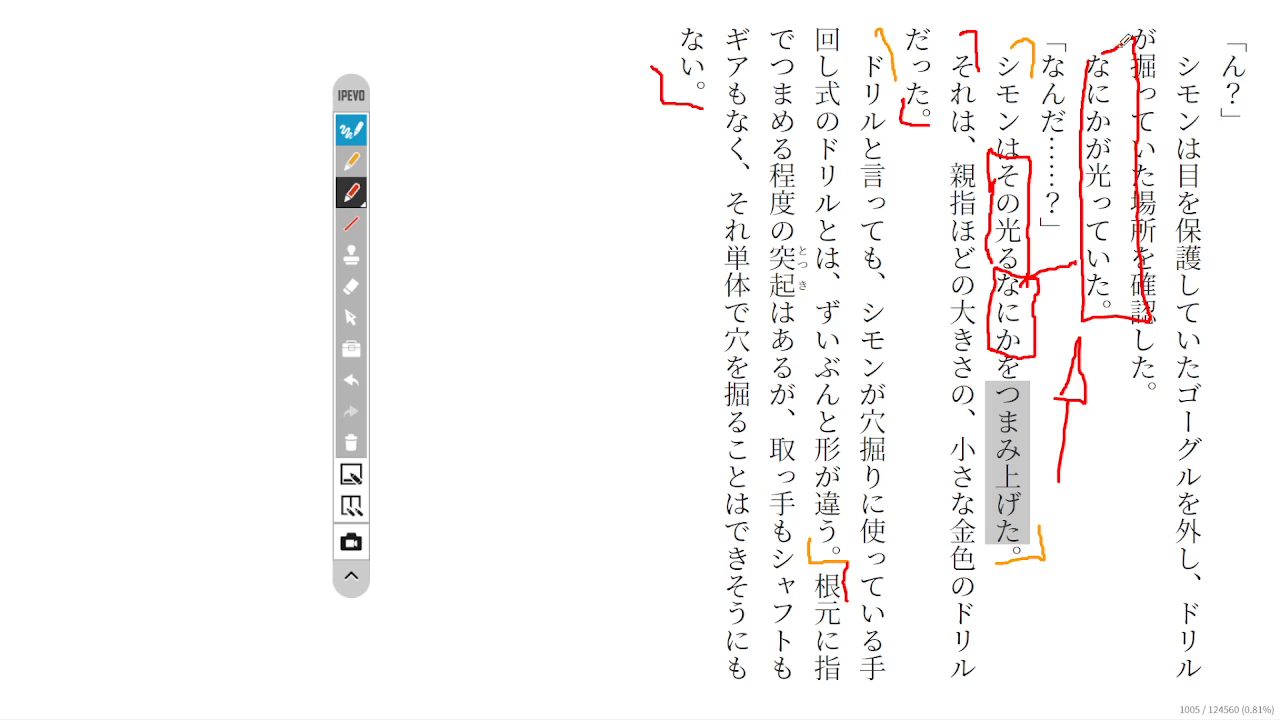
pyautogui.moveTo(1120, 240)
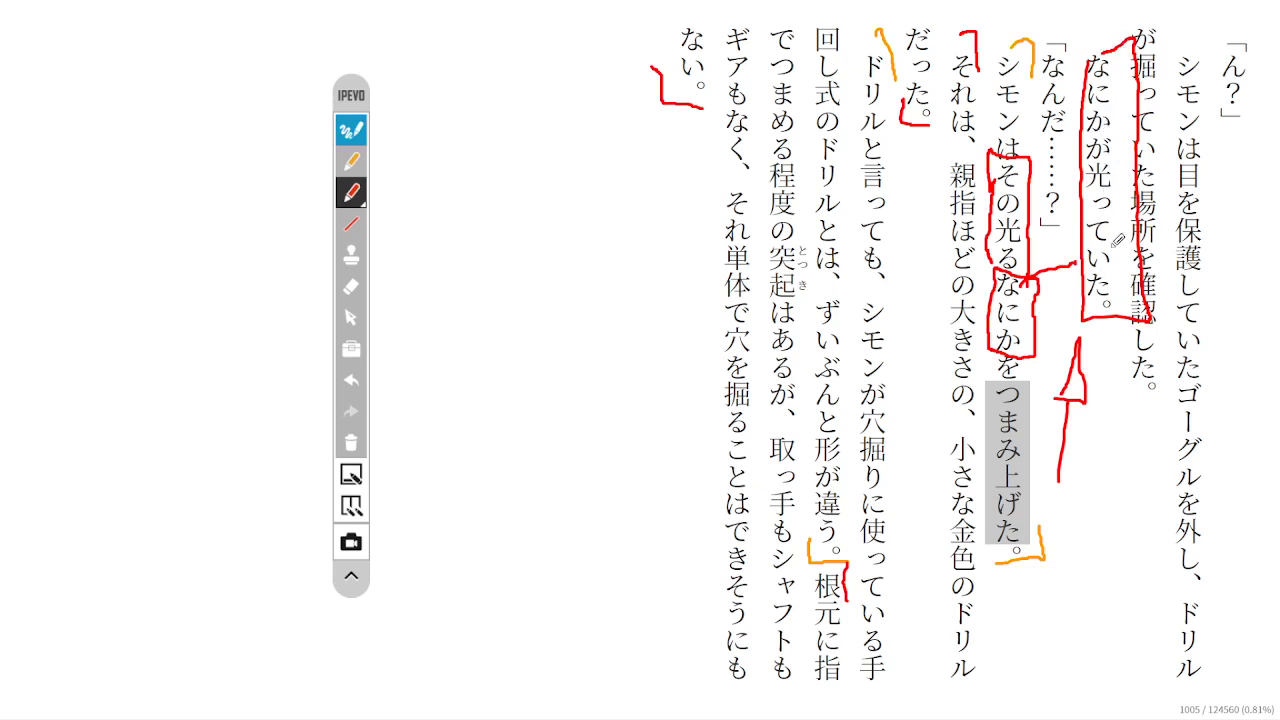
pyautogui.moveTo(1025, 335)
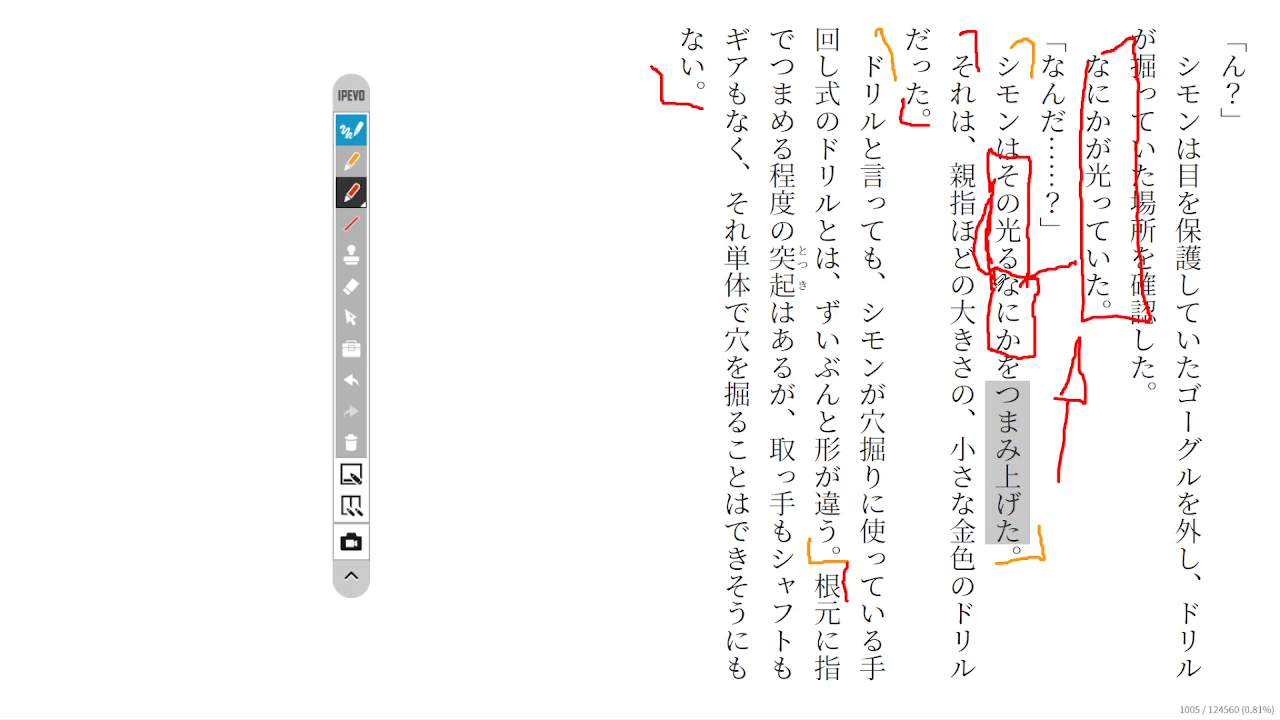
# Erase the red boxes, arrow and the brackets around シモンは…つまみ上げた and それは…ドリルだった.
pyautogui.click(351, 287)
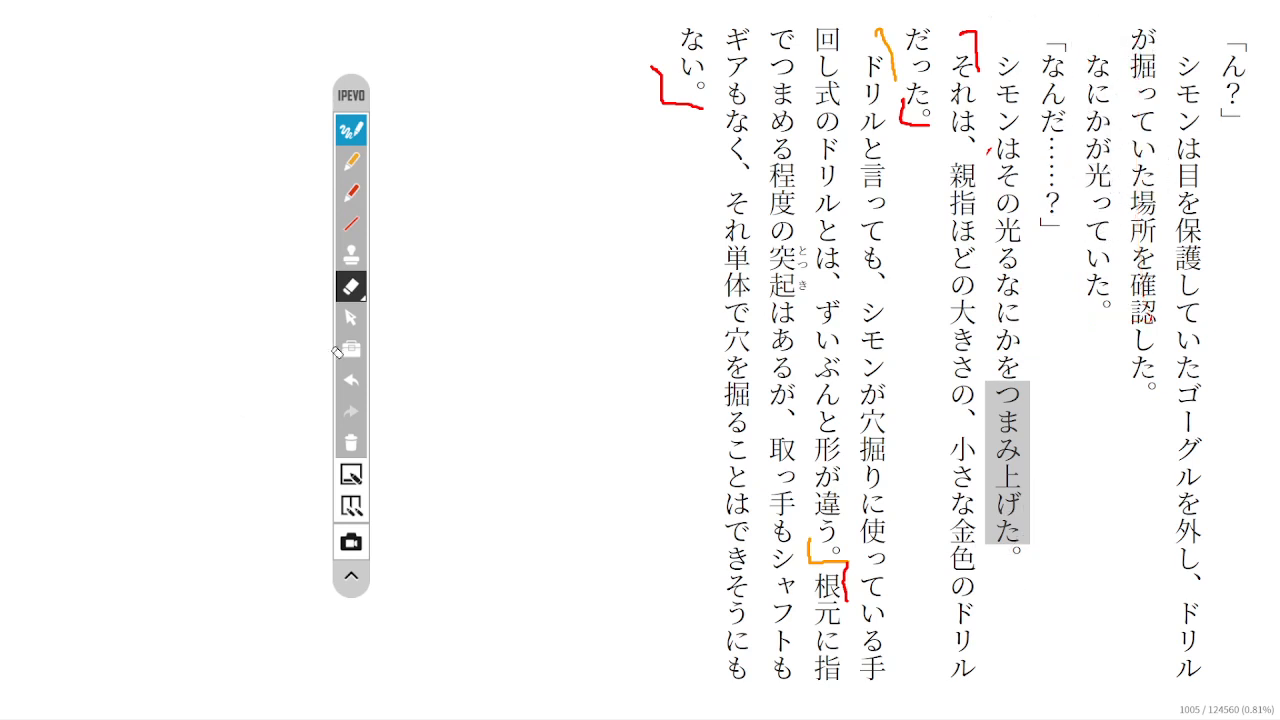
pyautogui.click(351, 317)
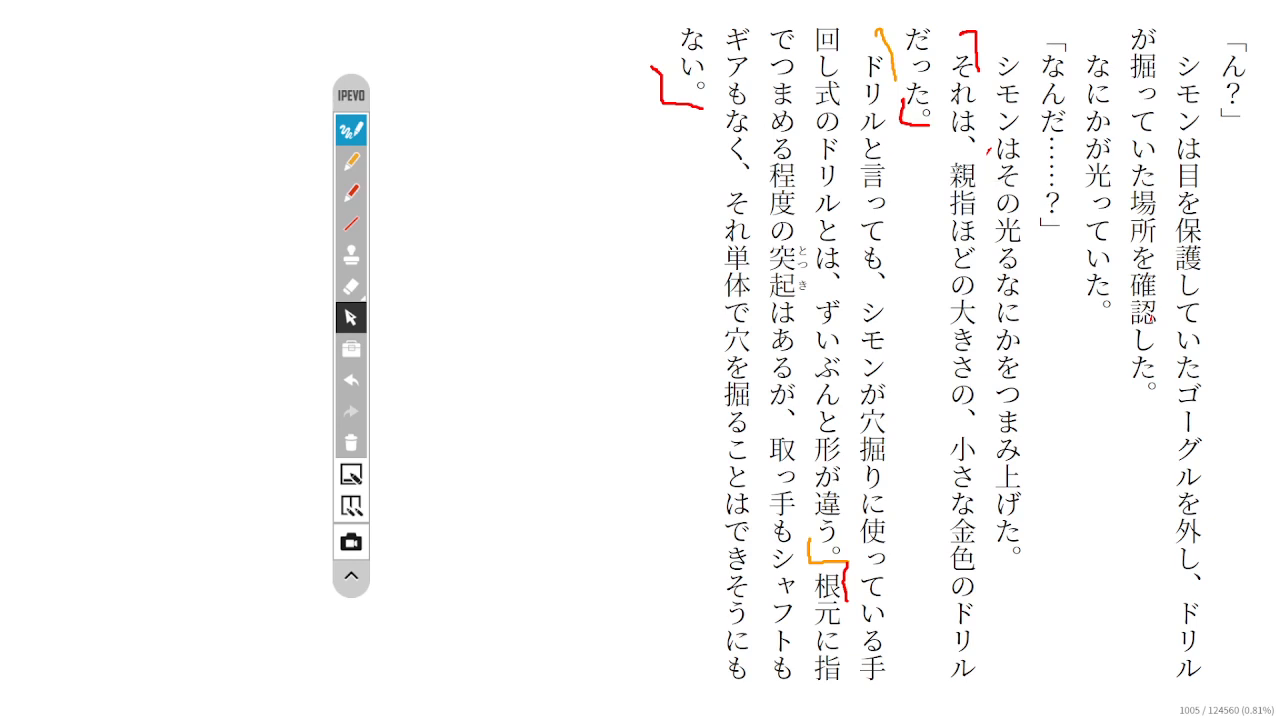
pyautogui.moveTo(351, 297)
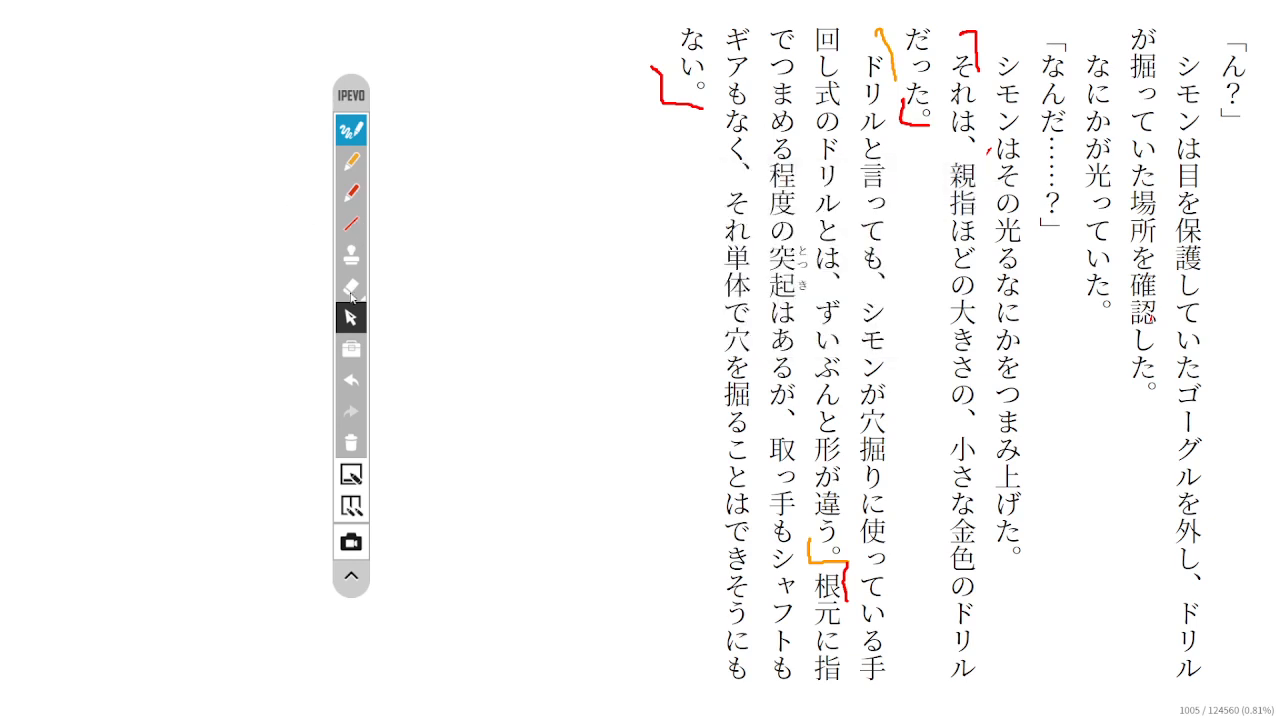
pyautogui.click(351, 287)
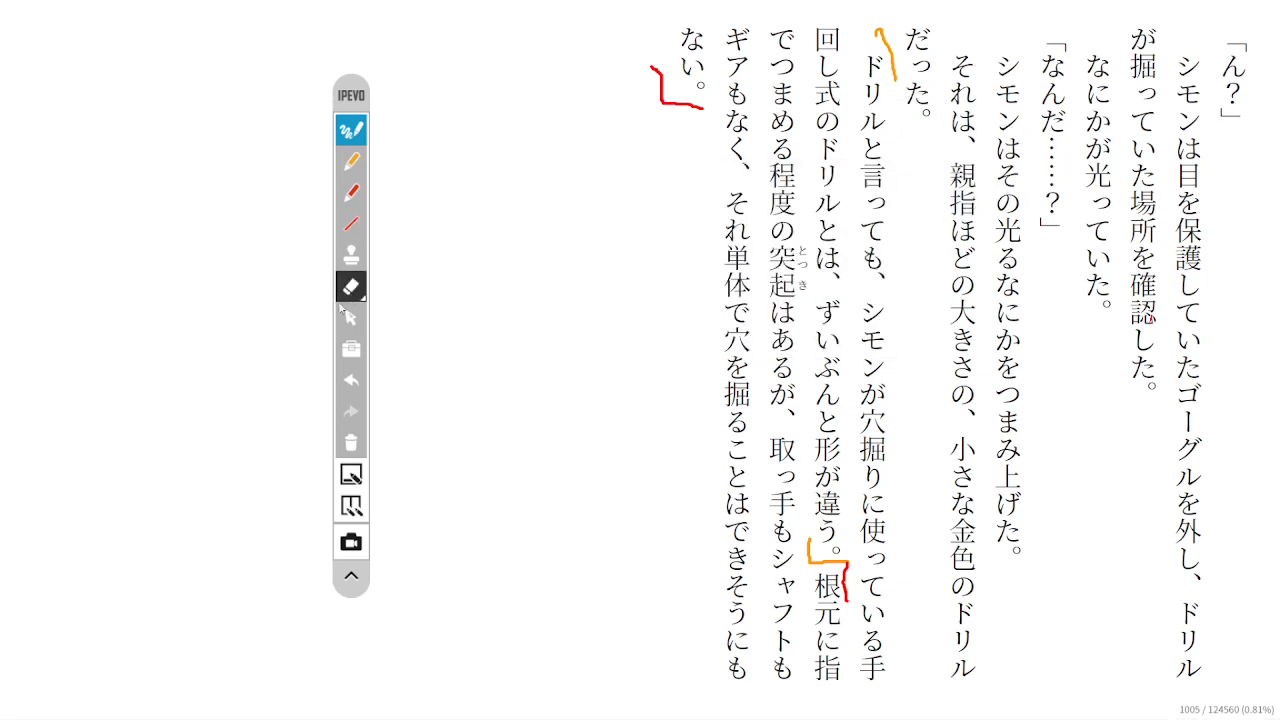
pyautogui.click(351, 316)
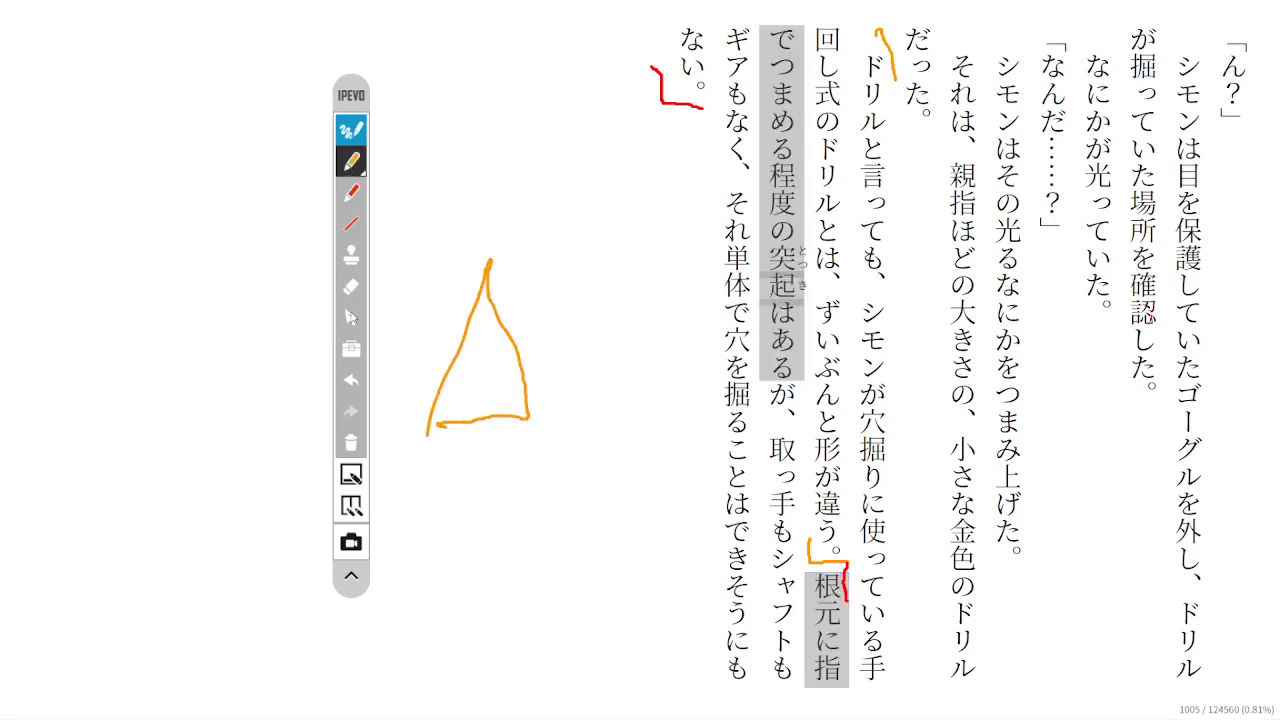
# Draw the drill's red handle and rectangular base around the orange cone sketch.
pyautogui.click(351, 317)
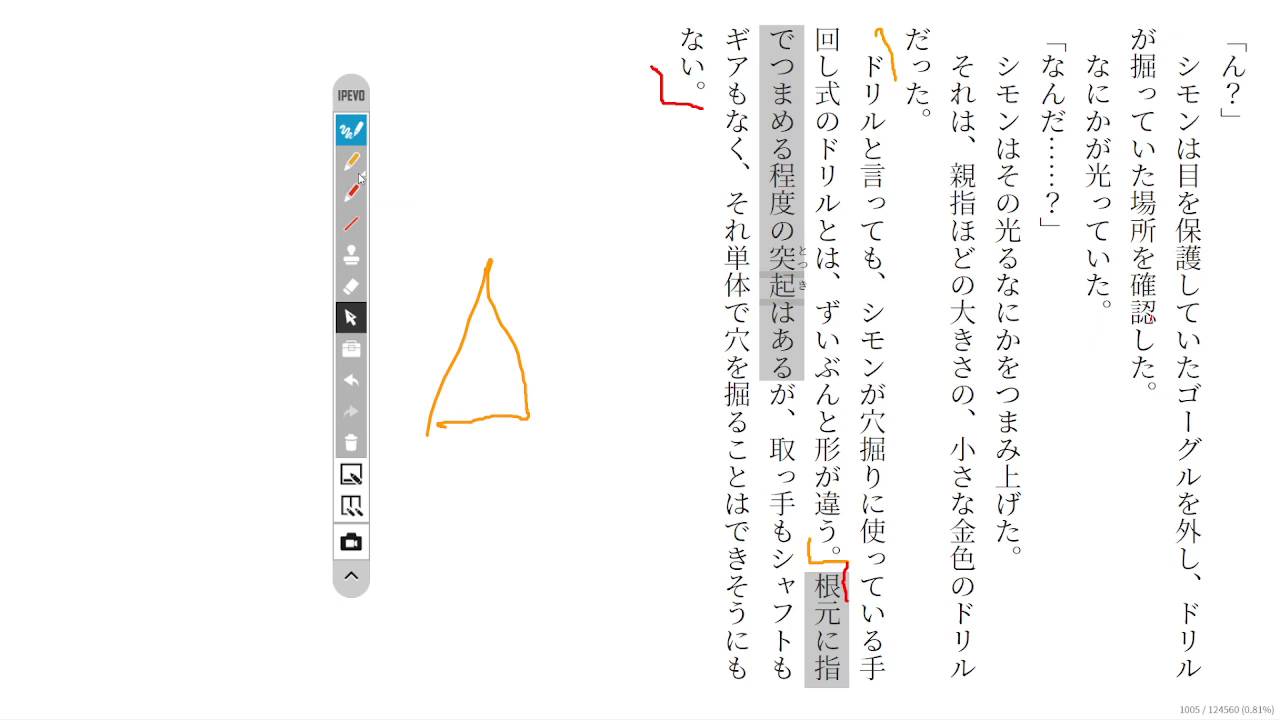
pyautogui.click(351, 192)
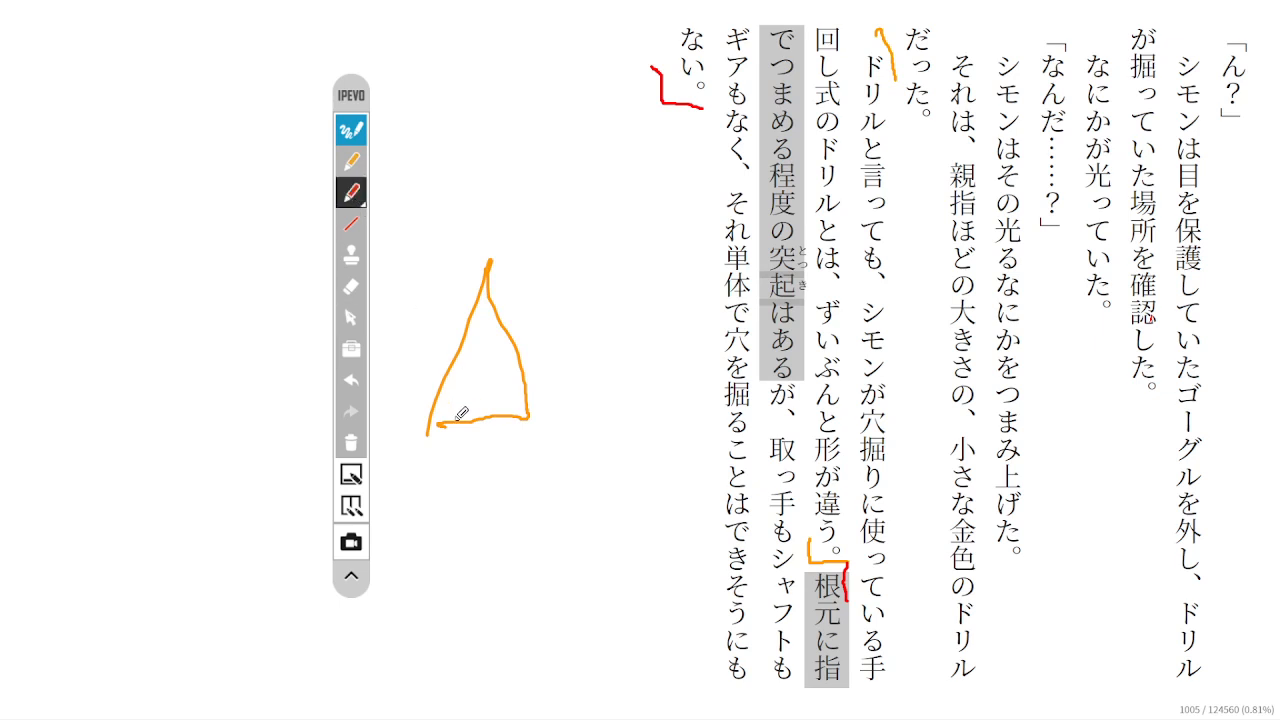
pyautogui.moveTo(405, 385); pyautogui.dragTo(460, 415)
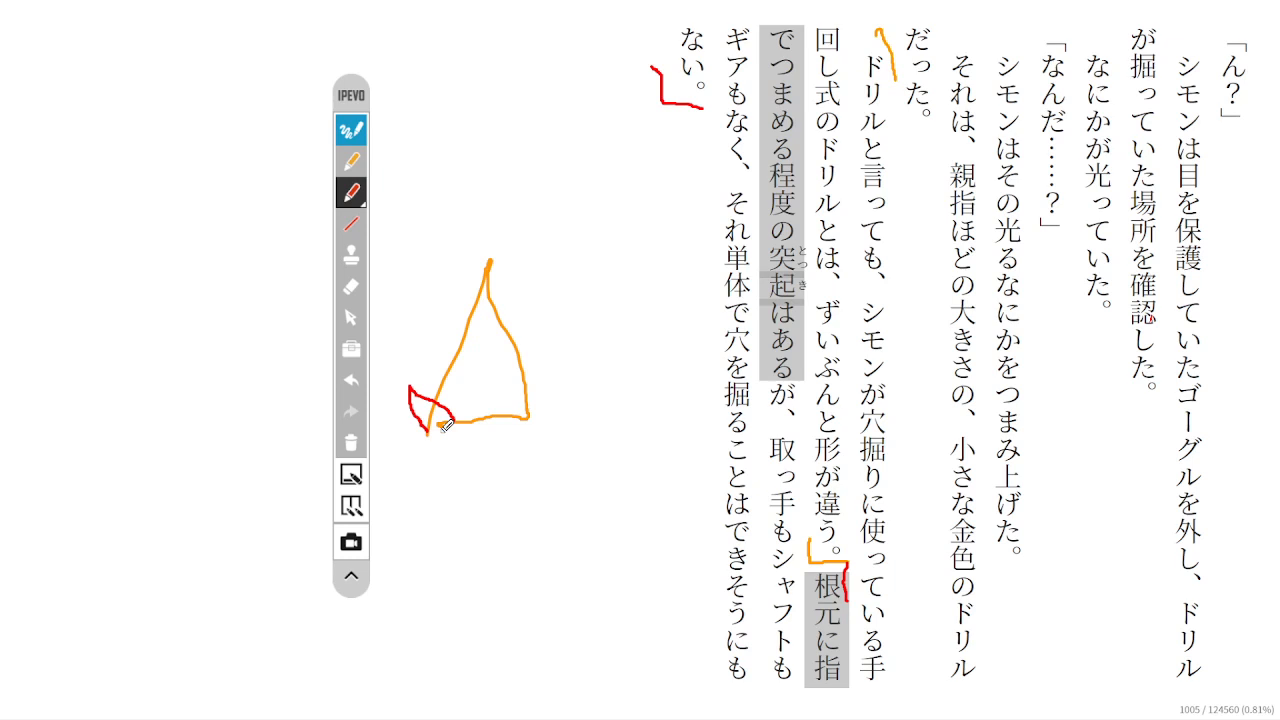
pyautogui.moveTo(442, 425); pyautogui.dragTo(448, 482)
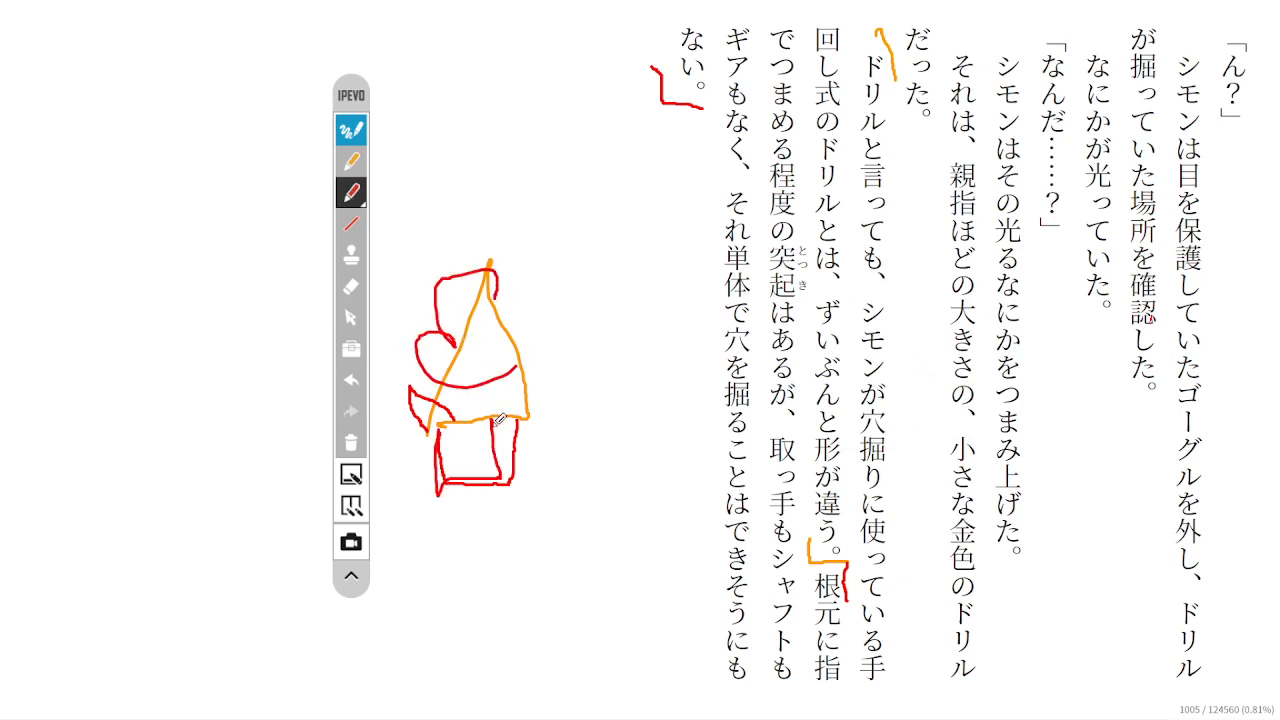
# Turn to the illustration of the boy with the drill, then stop streaming in OBS.
pyautogui.click(351, 318)
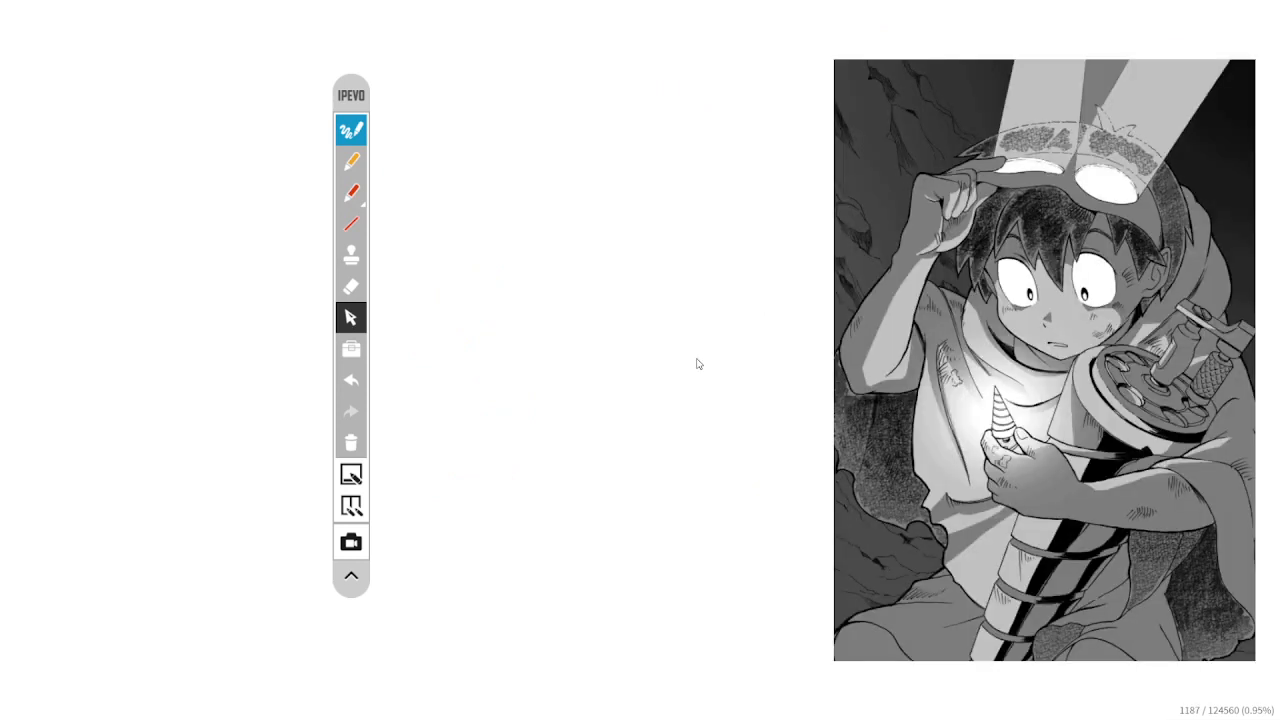
pyautogui.moveTo(1048, 421)
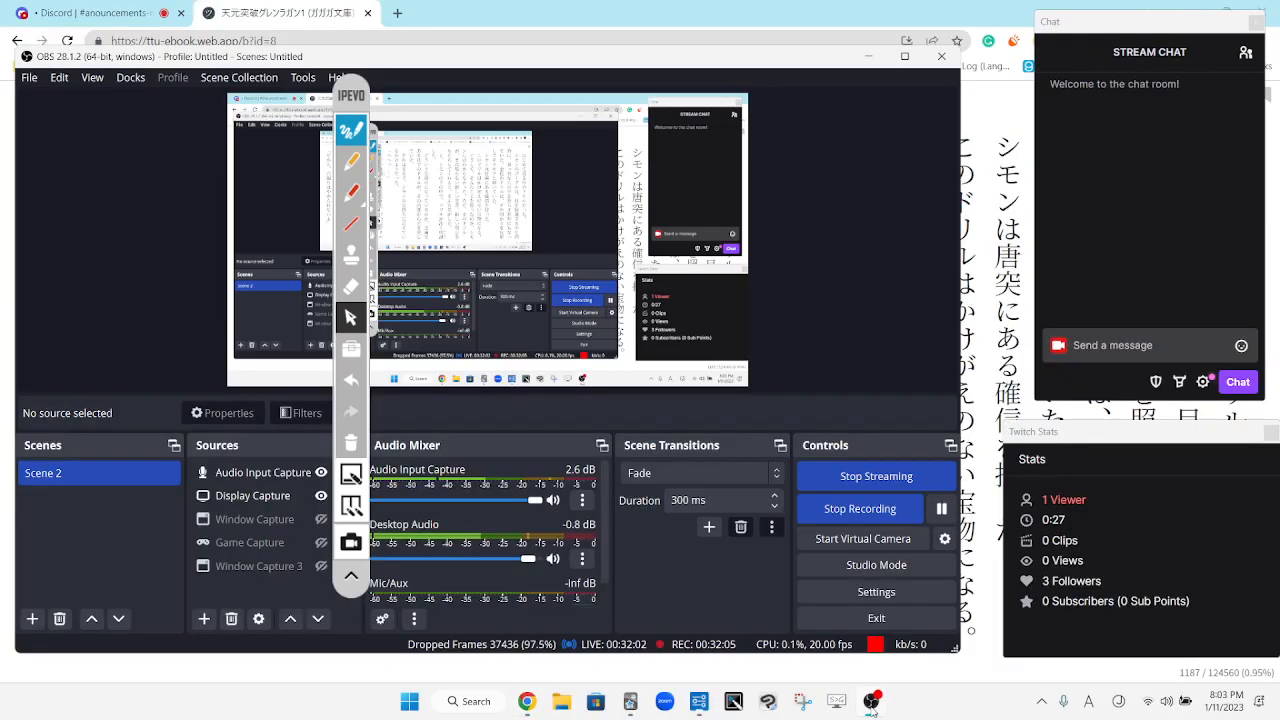
pyautogui.click(876, 475)
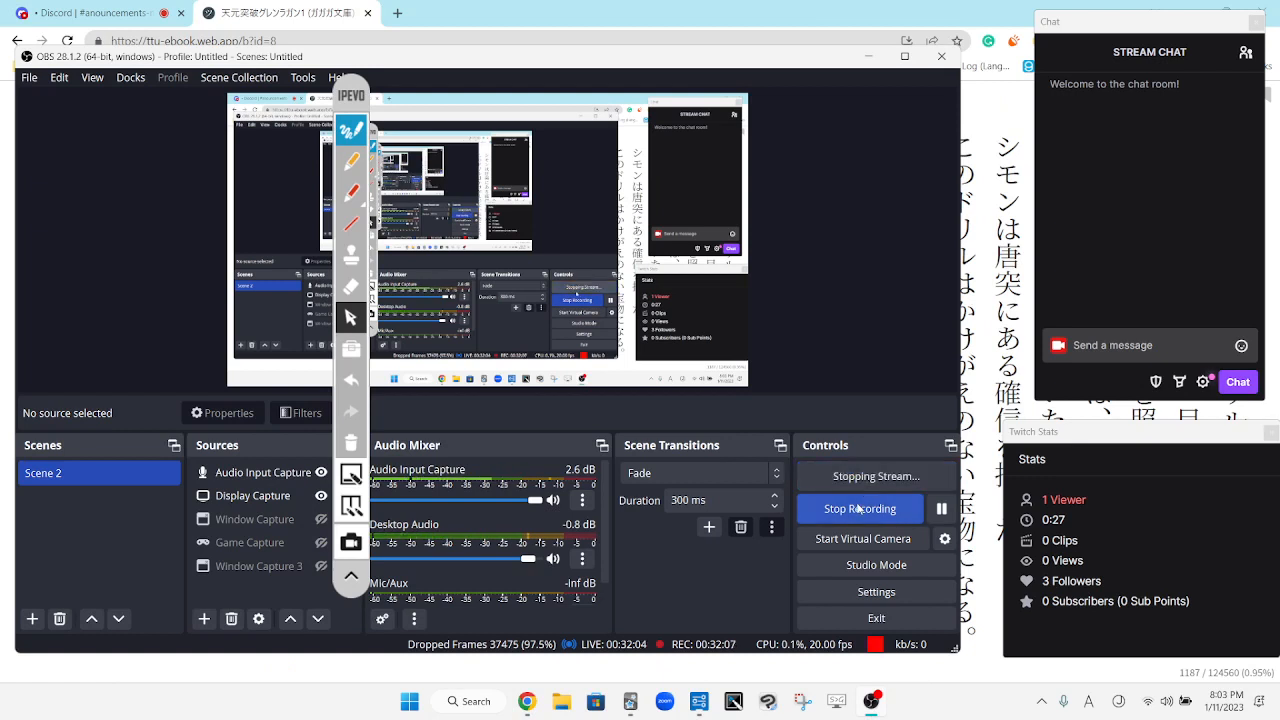